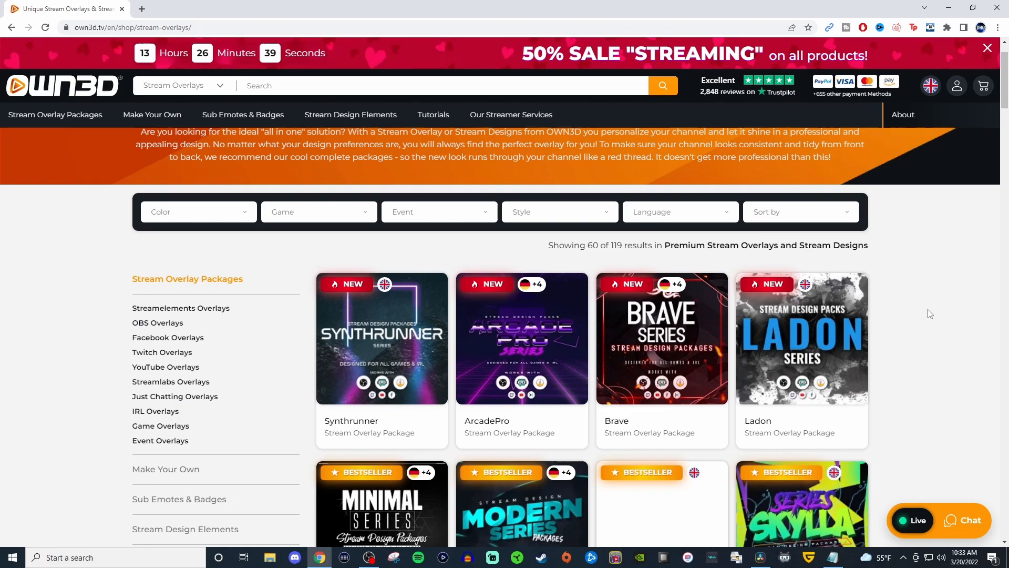
Step: Scroll down through the extensions to reach the Stream Closed Captioner details page
scroll(down, 3)
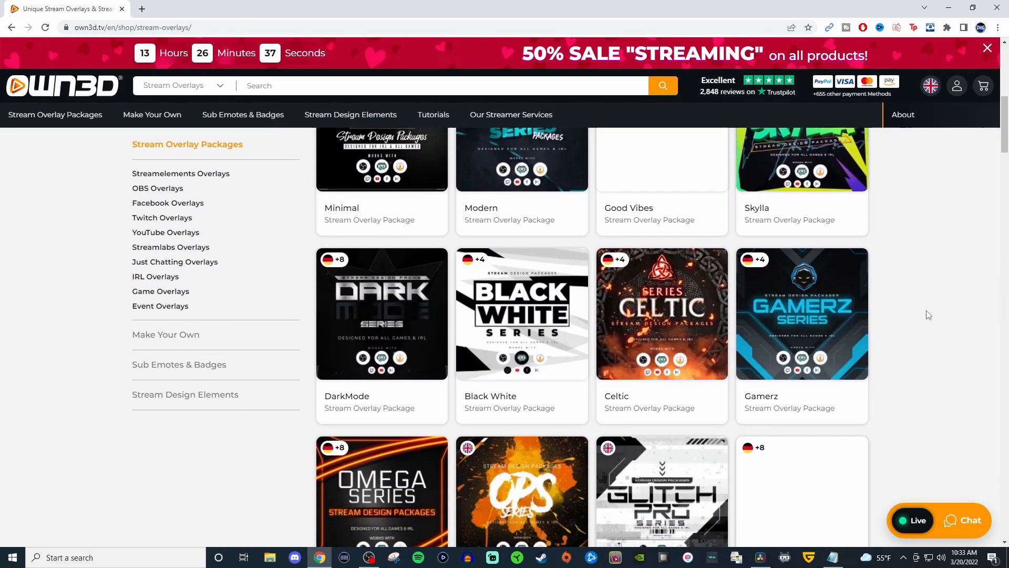
scroll(down, 3)
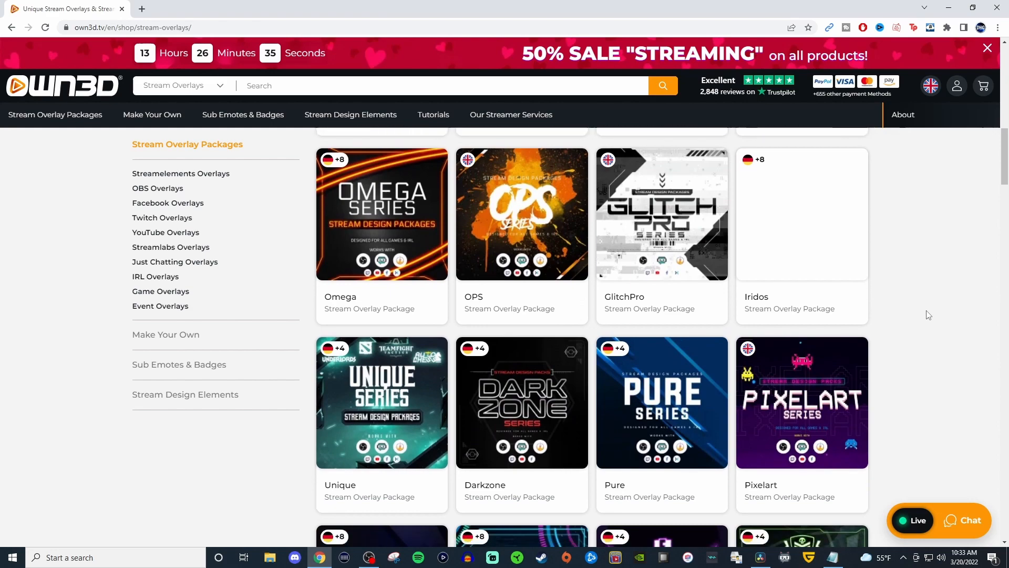
scroll(down, 3)
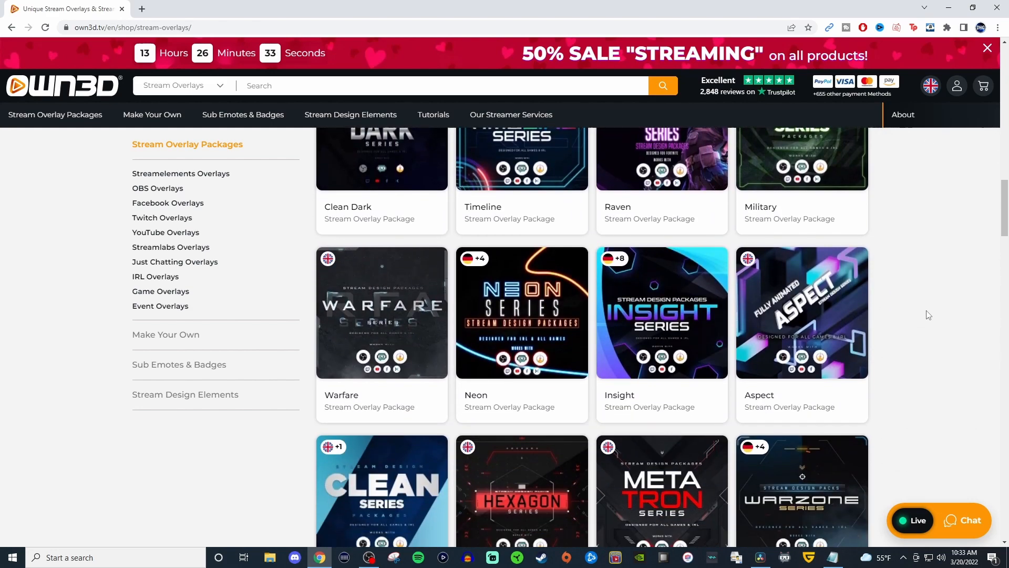
scroll(down, 3)
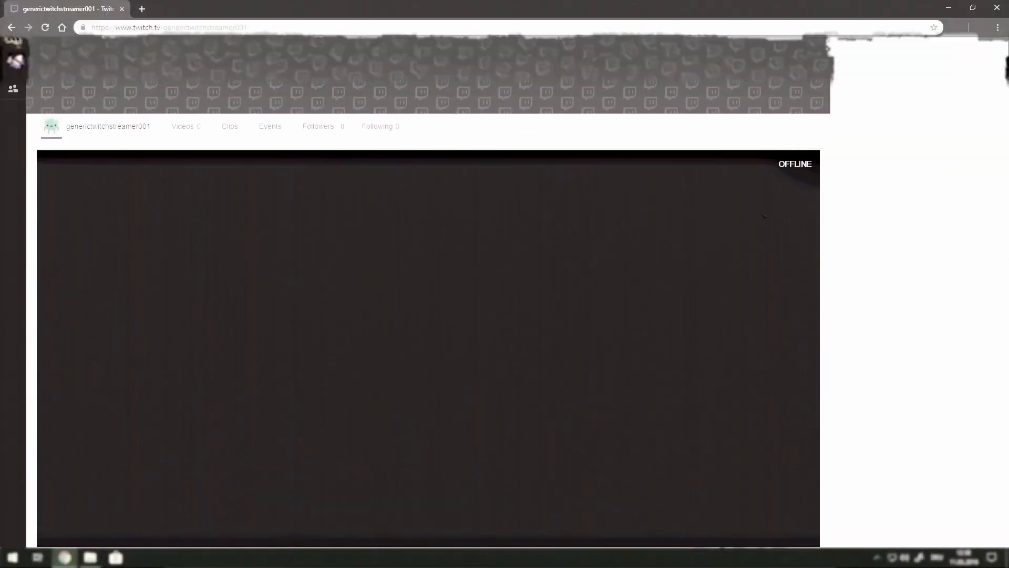
scroll(down, 3)
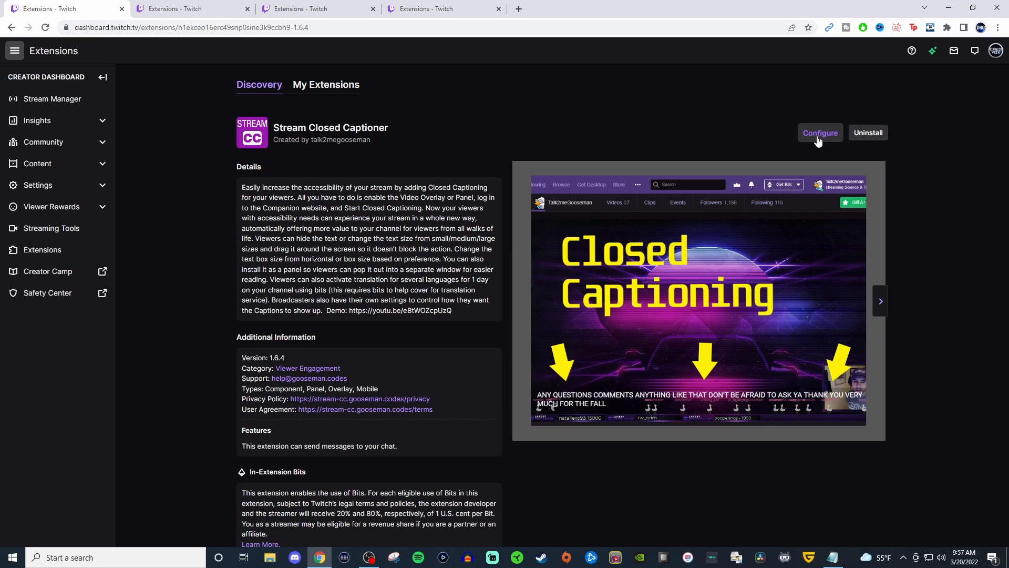
Step: Launch the Stream Closed Captioner configuration website in a new tab
click(820, 132)
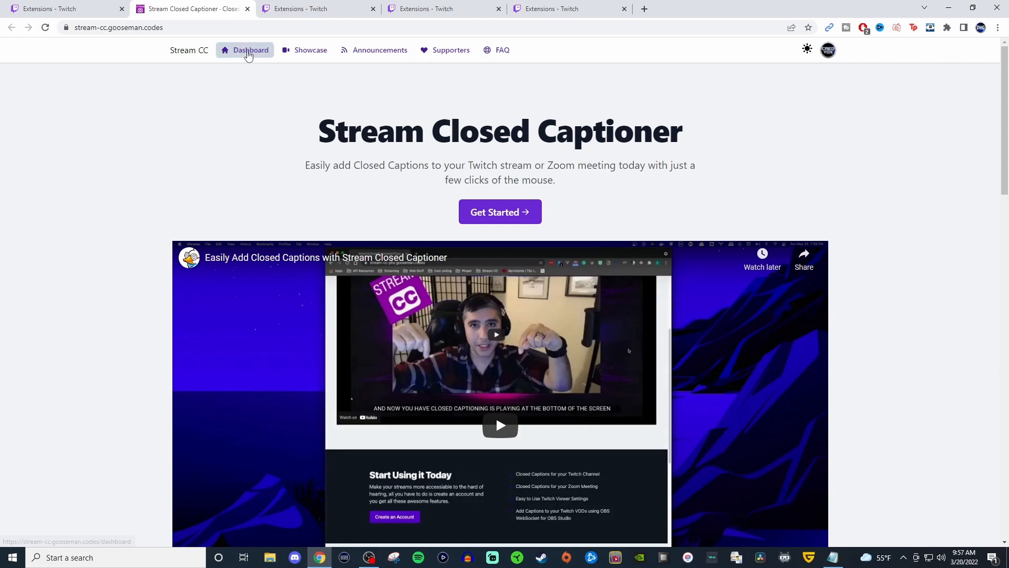
Step: Go to the Stream CC dashboard showing Twitch extension captions switched on
click(250, 50)
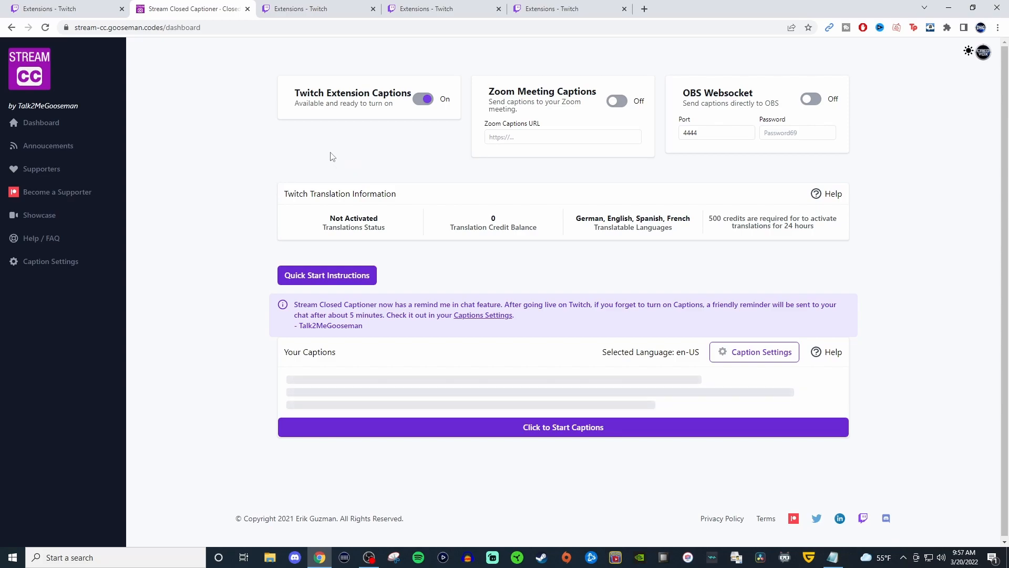
mouse_move(377, 120)
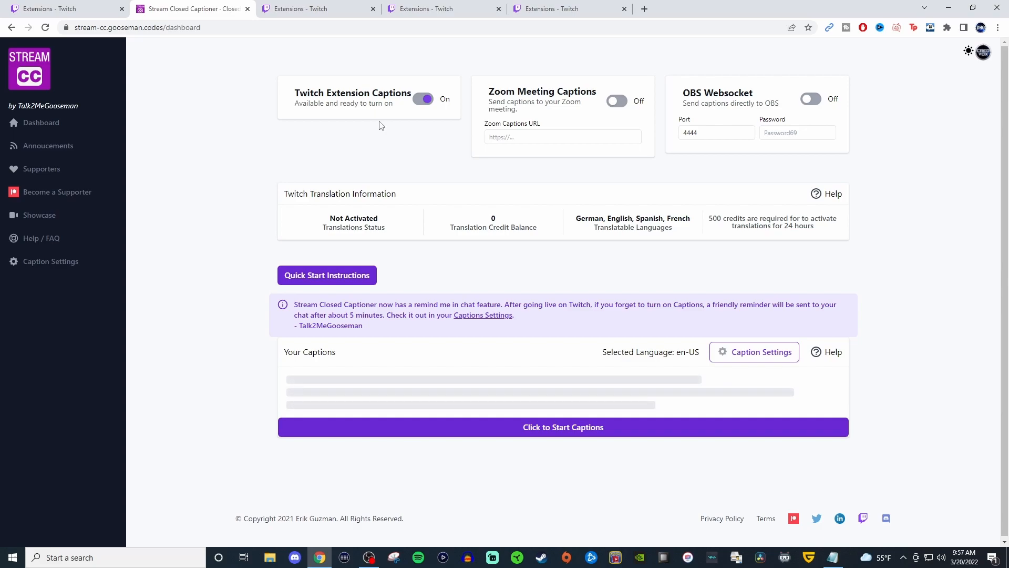
mouse_move(384, 127)
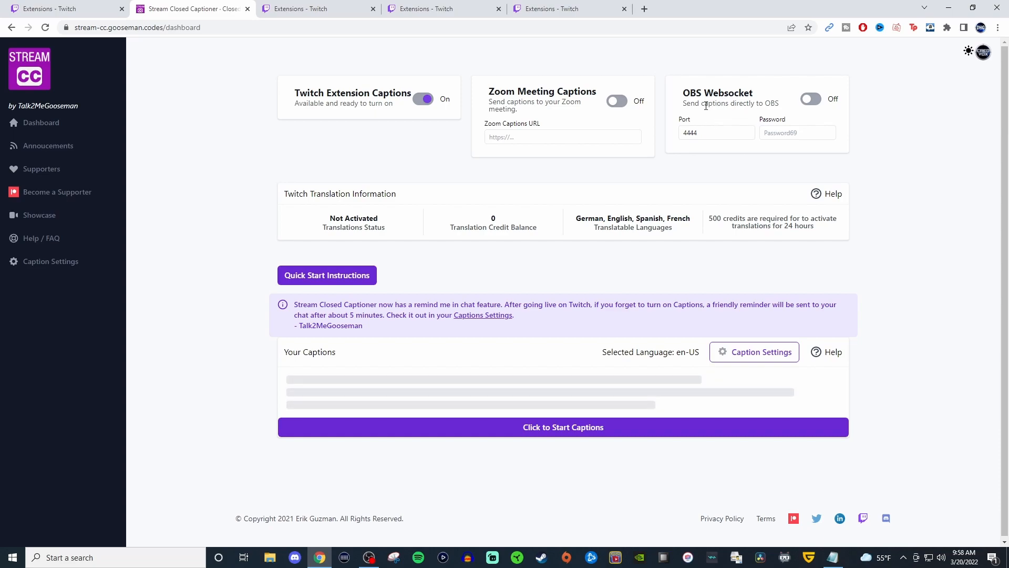
mouse_move(236, 266)
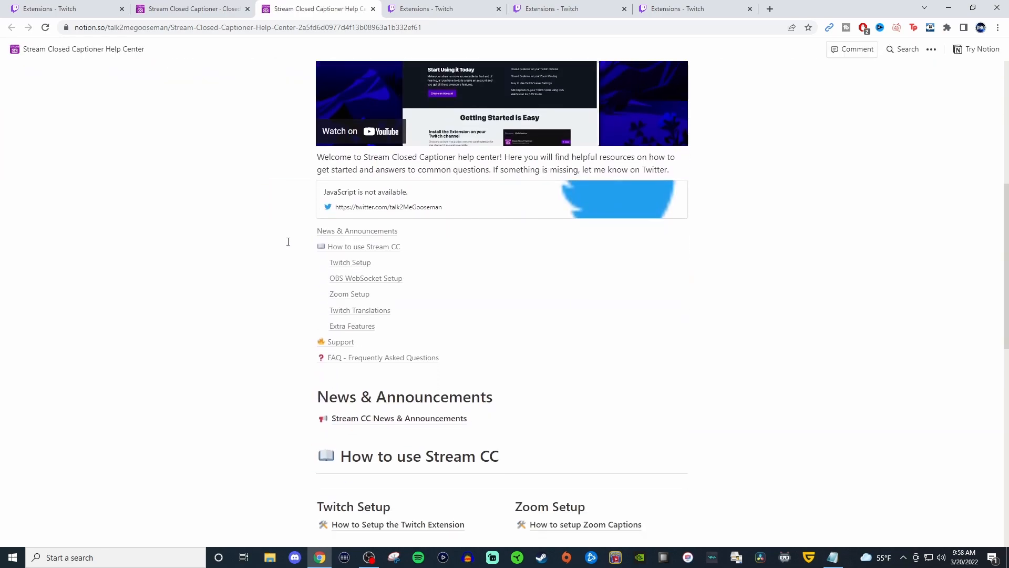
Step: Scroll the help center and jump to 'FAQ - Frequently Asked Questions'
scroll(down, 3)
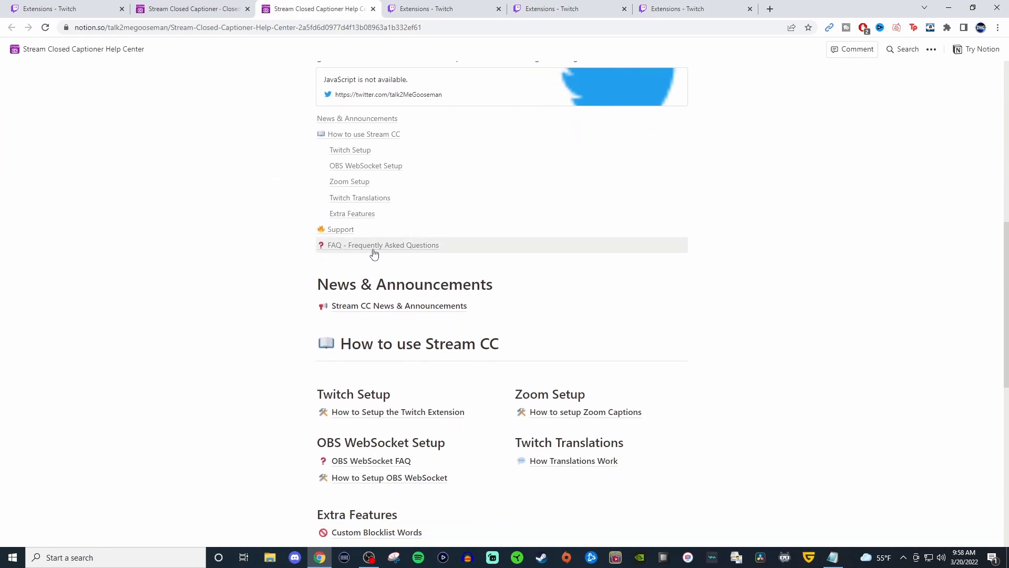
click(383, 245)
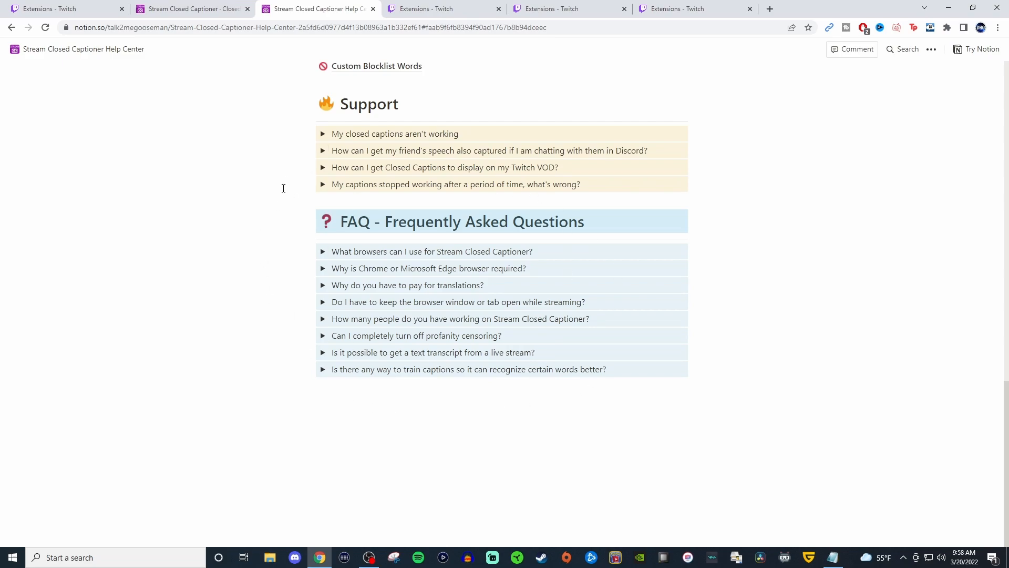
mouse_move(279, 179)
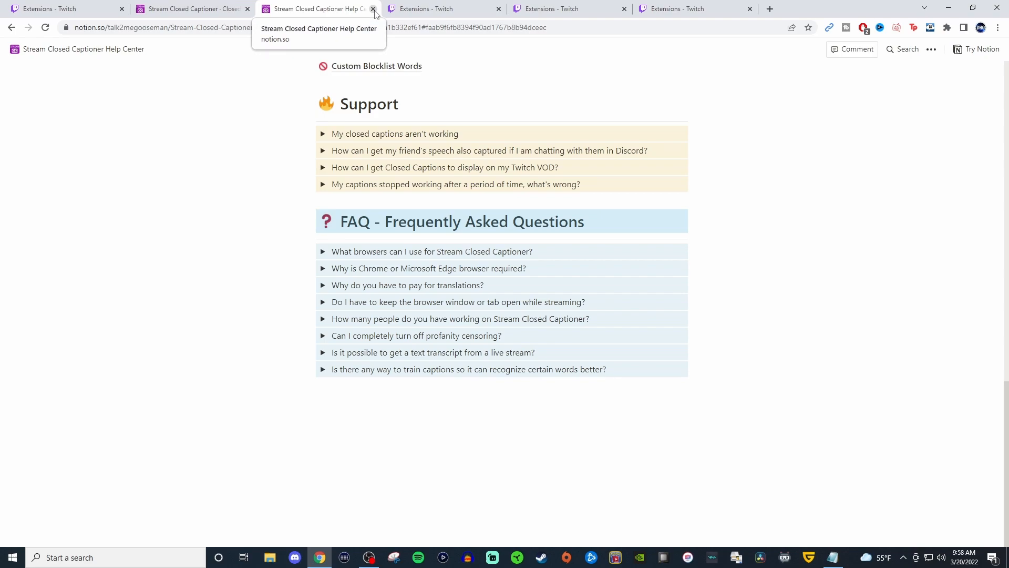
Step: Close the captioner help tab and reach the Sound Alerts dashboard via its Configure page
click(374, 8)
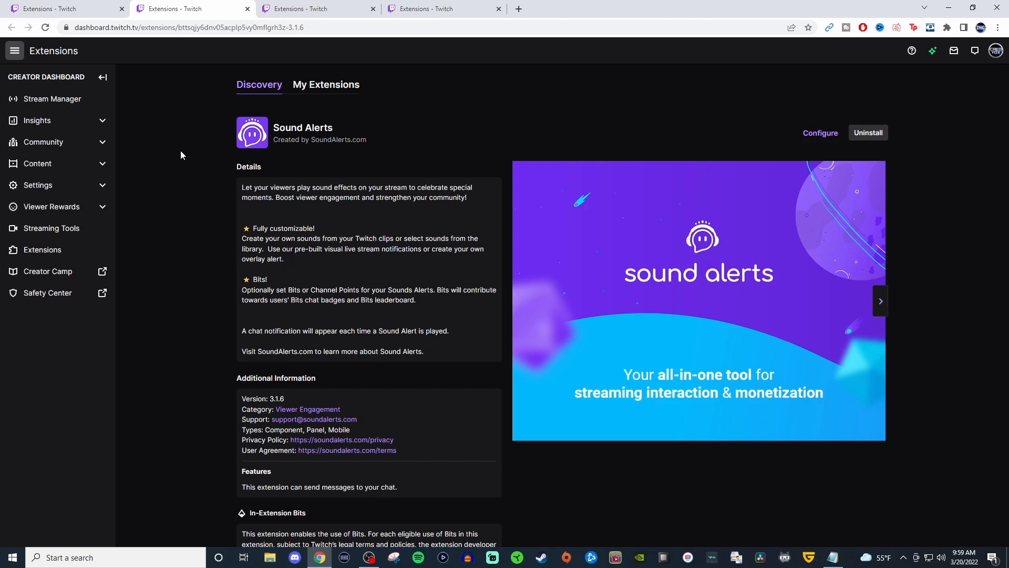
mouse_move(611, 122)
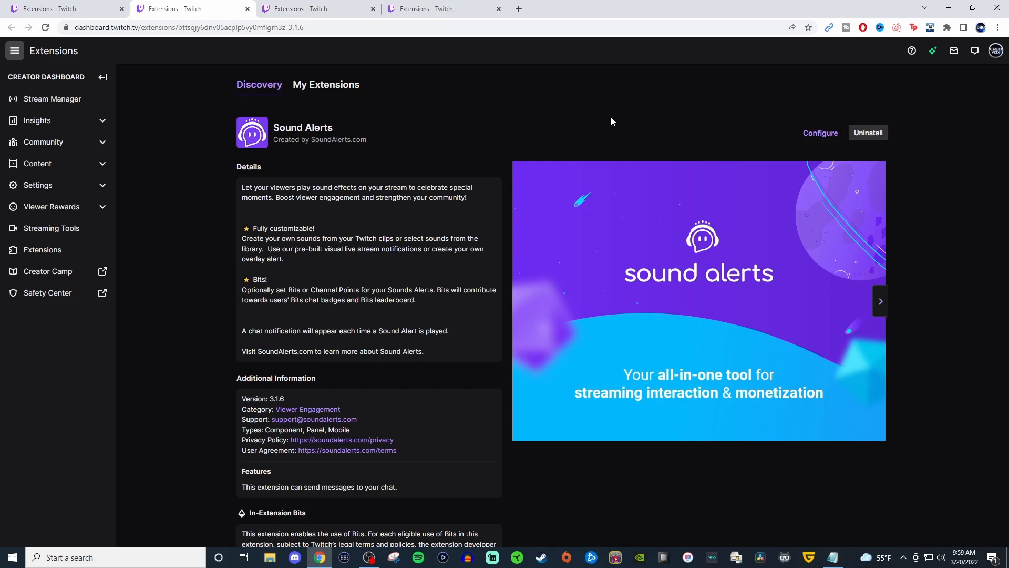
mouse_move(609, 123)
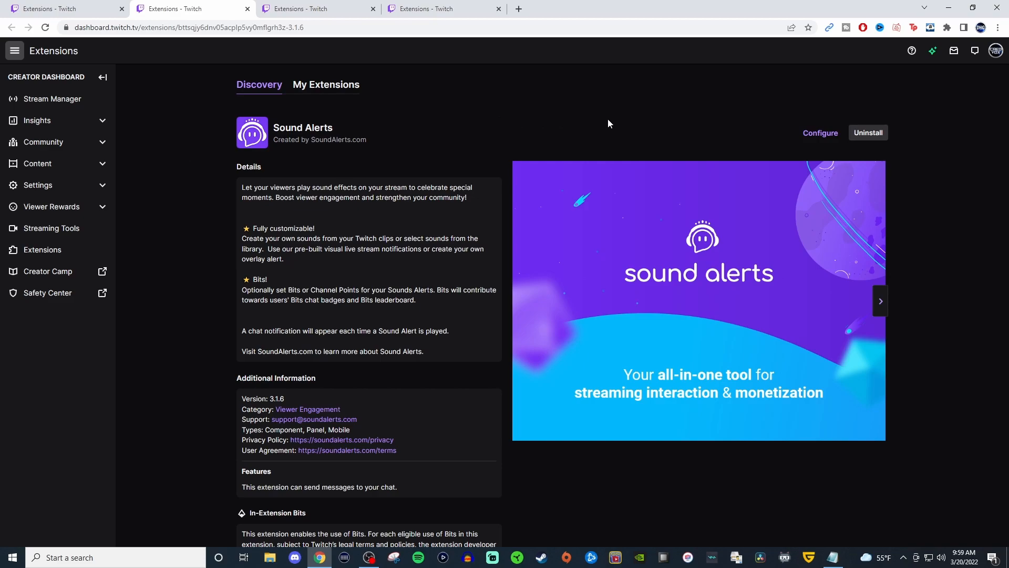
click(820, 133)
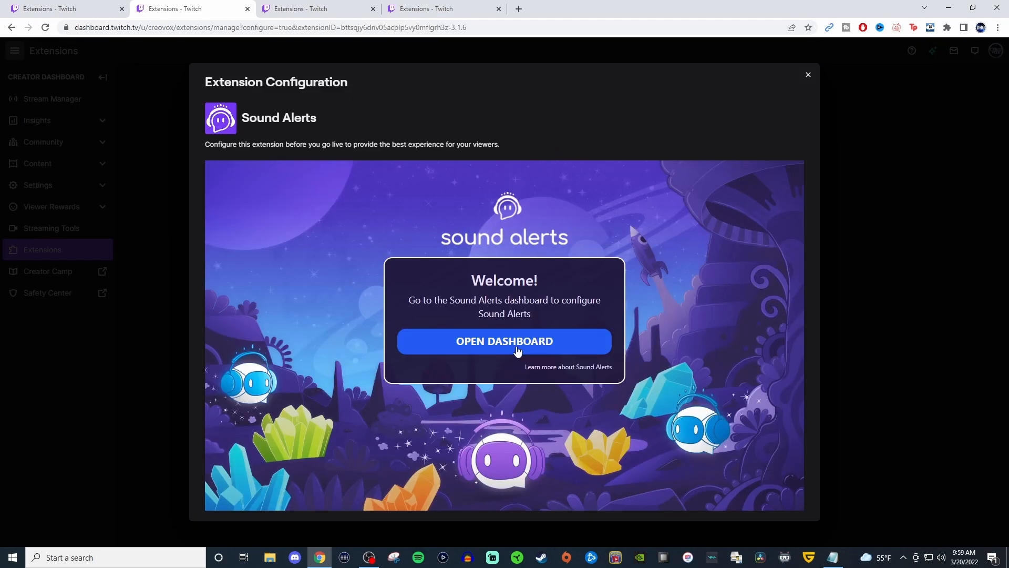
click(504, 342)
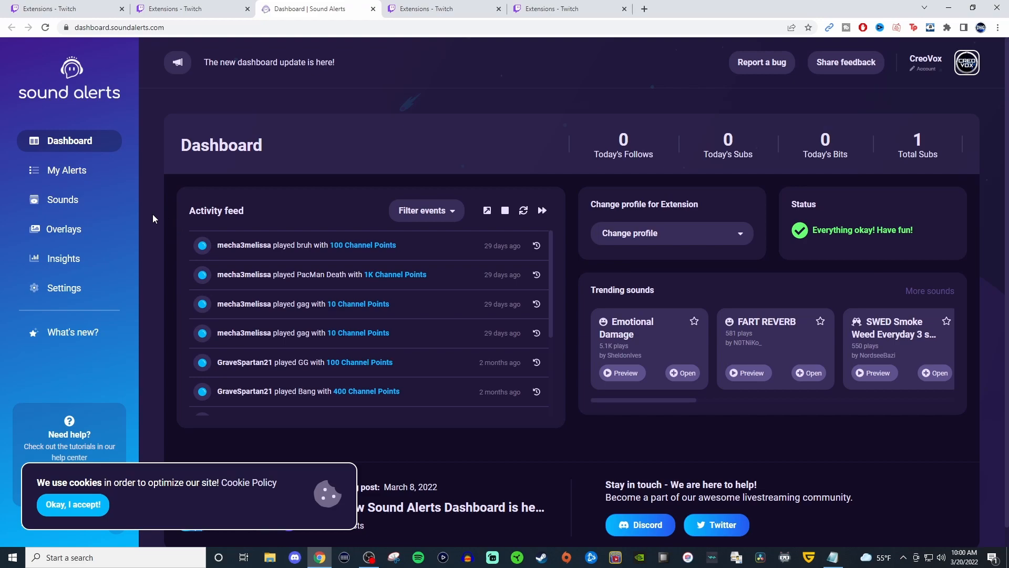
mouse_move(66, 169)
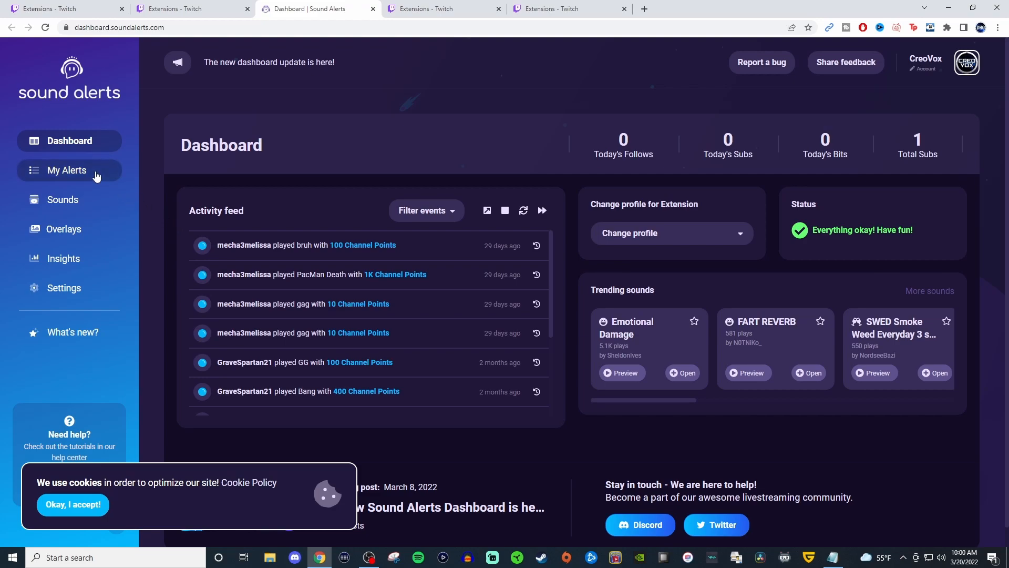
Step: View My Alerts, checking the Channel Points tab and then the empty Other Alerts tab
click(67, 170)
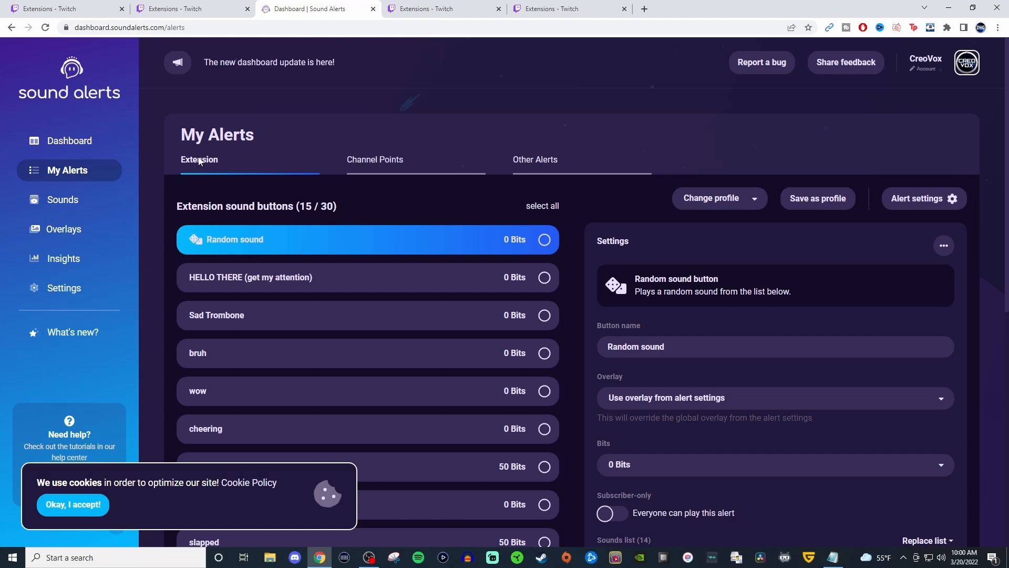
mouse_move(186, 185)
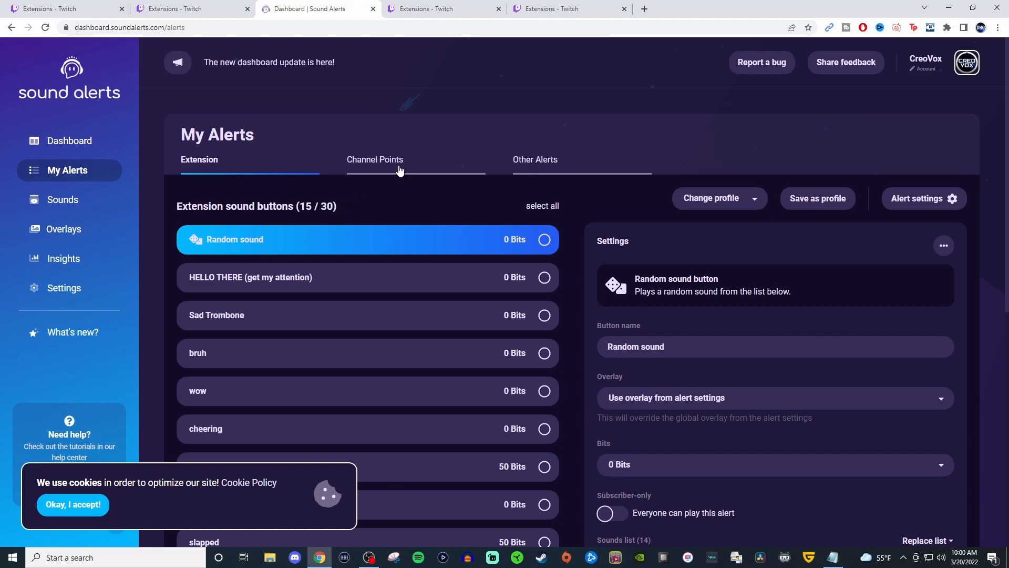
click(375, 160)
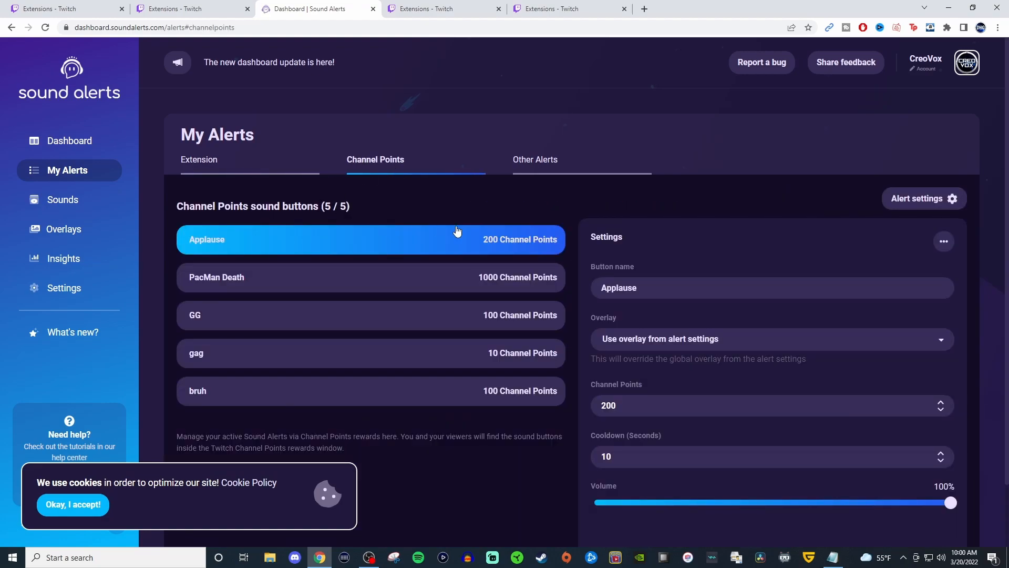
mouse_move(401, 178)
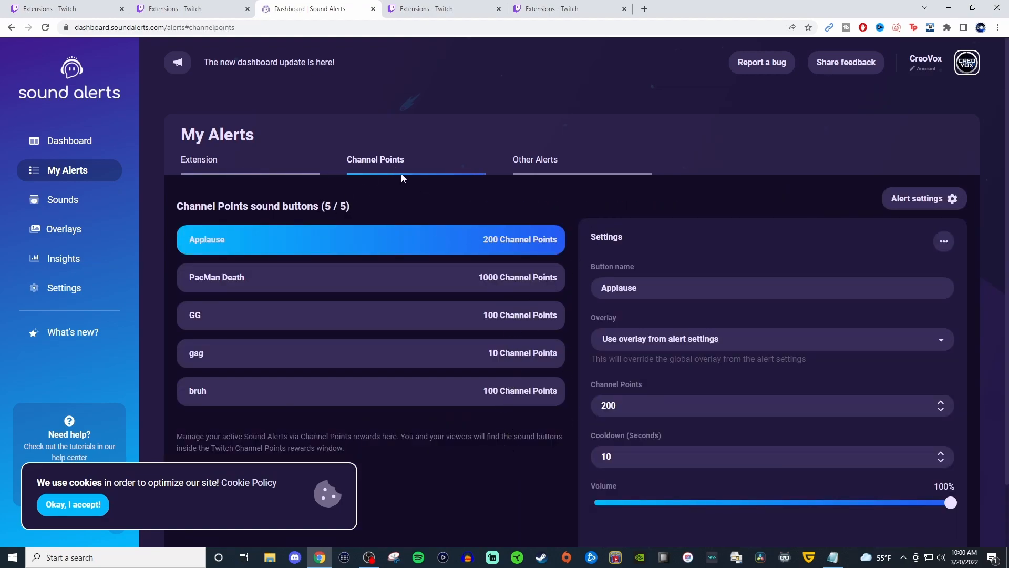
click(536, 159)
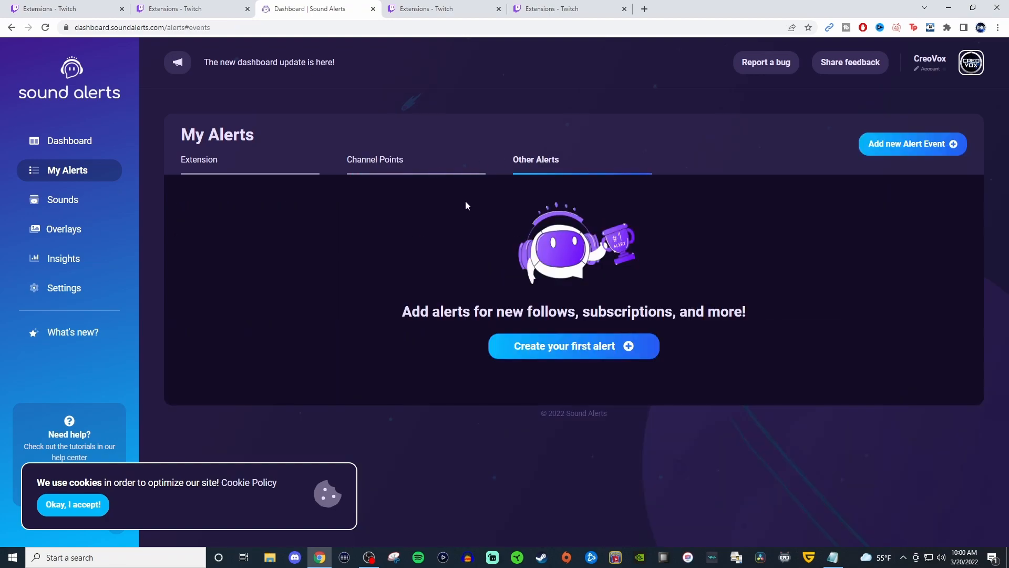
mouse_move(448, 217)
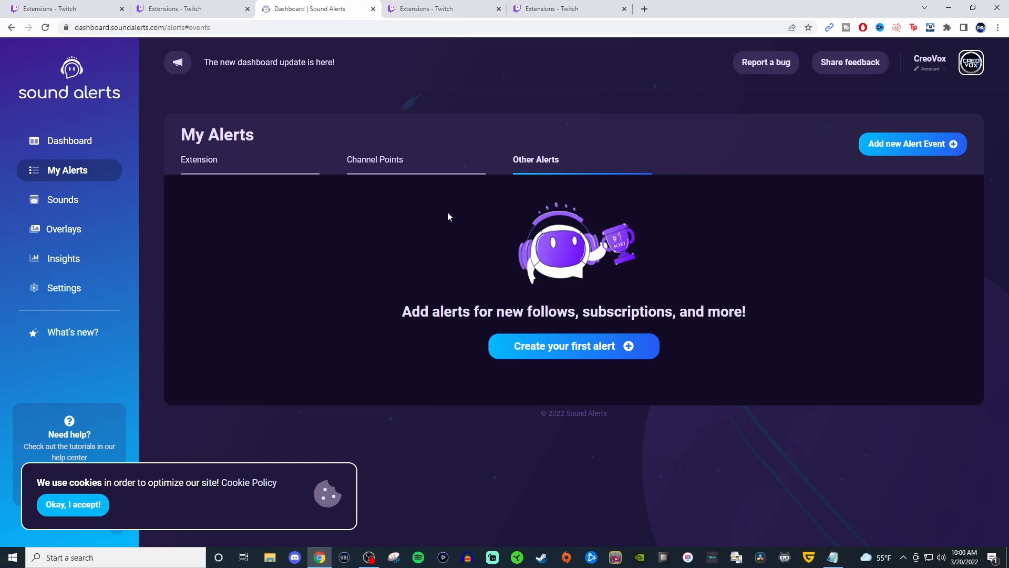
mouse_move(442, 216)
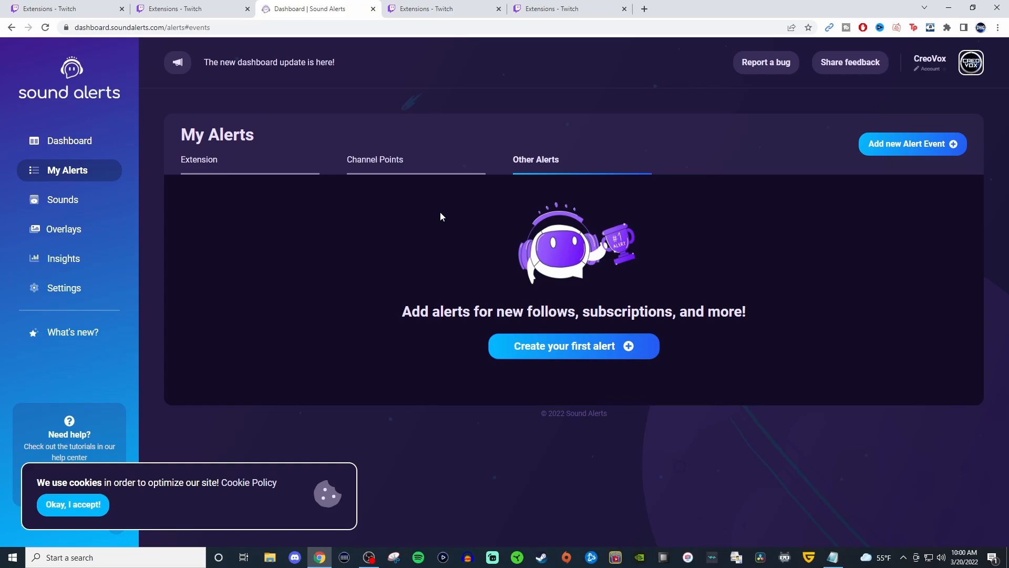
Step: Glance at the Sounds Library, then show Overlays with the default text-only follow overlay
click(62, 199)
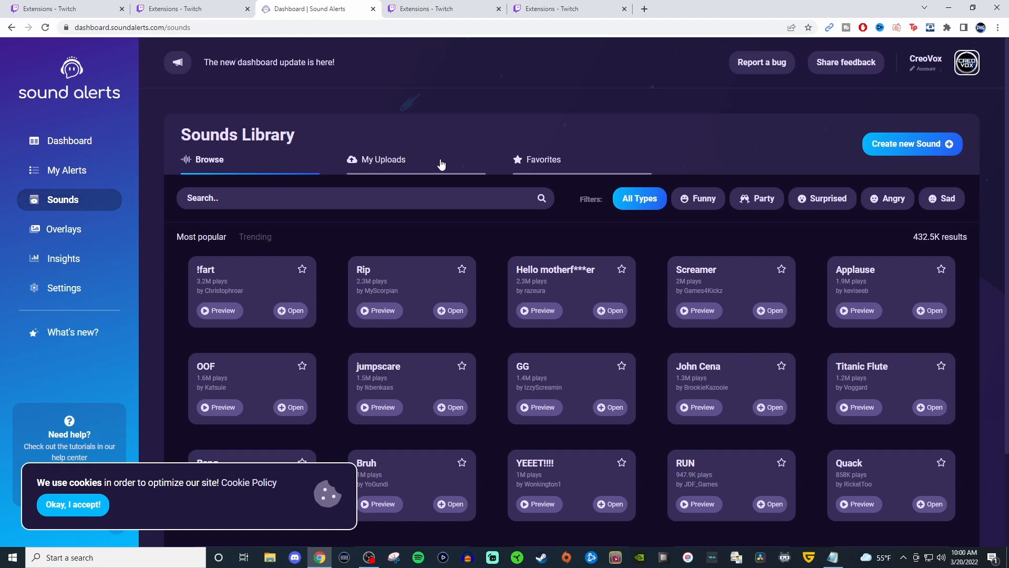
mouse_move(400, 239)
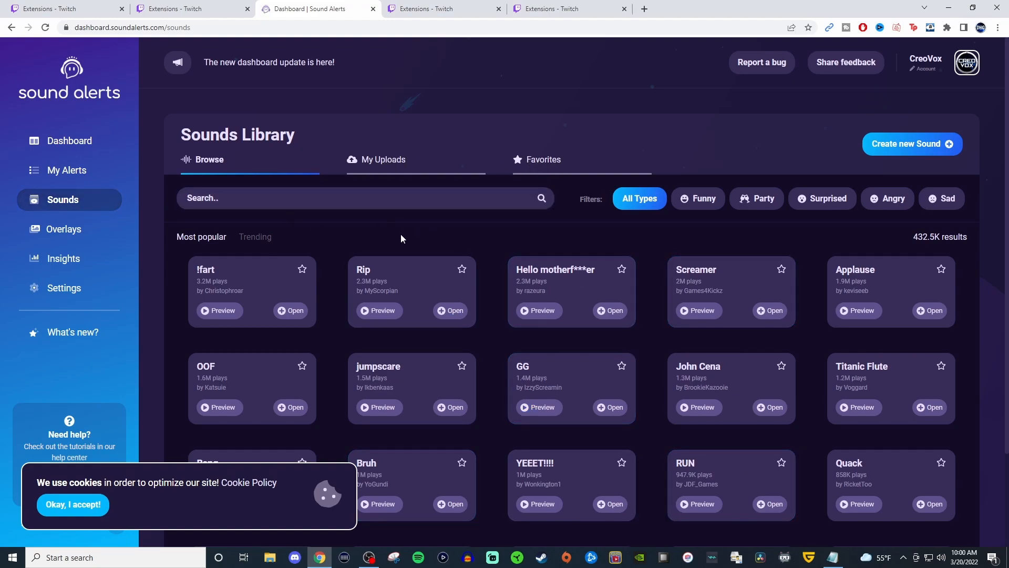
mouse_move(697, 199)
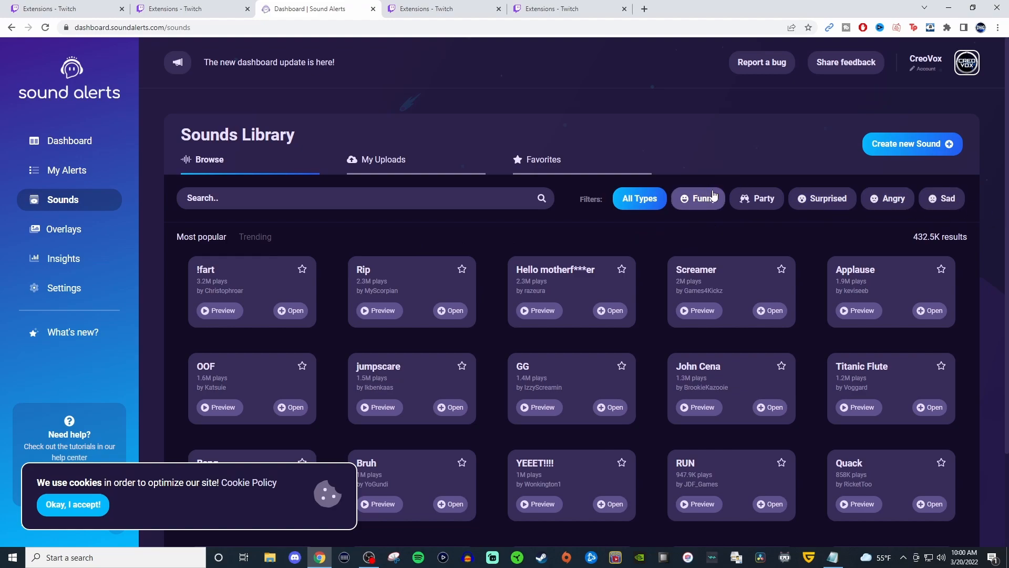
mouse_move(697, 219)
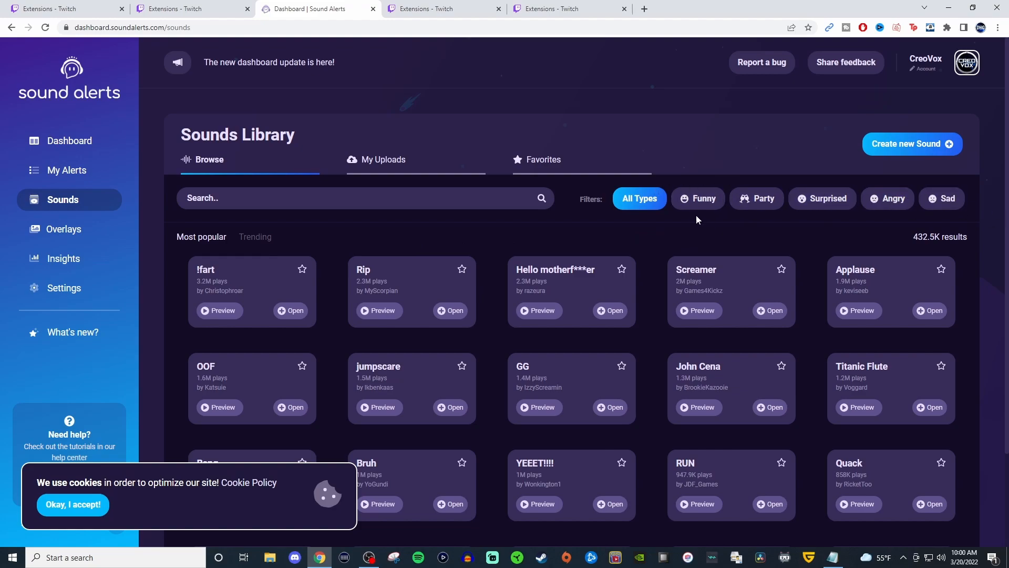
mouse_move(757, 199)
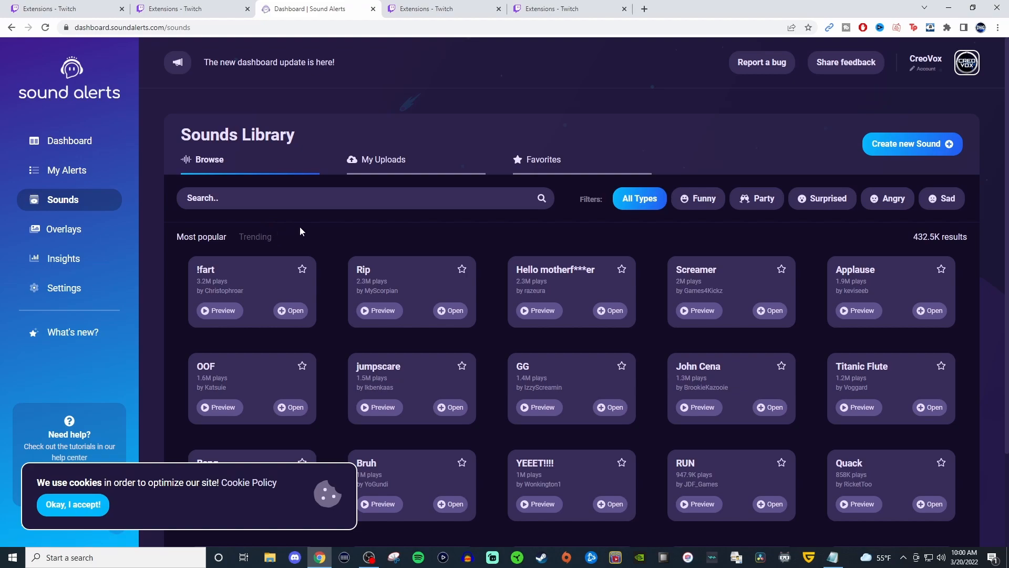
click(63, 229)
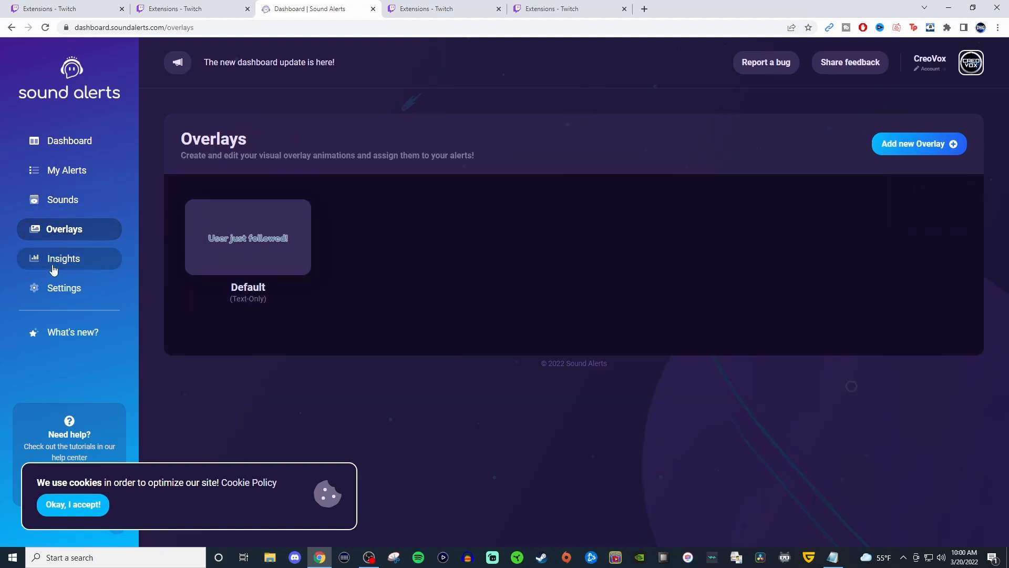
Step: Check Channel Insights, then show the Settings Setup tab with browser source steps
click(63, 259)
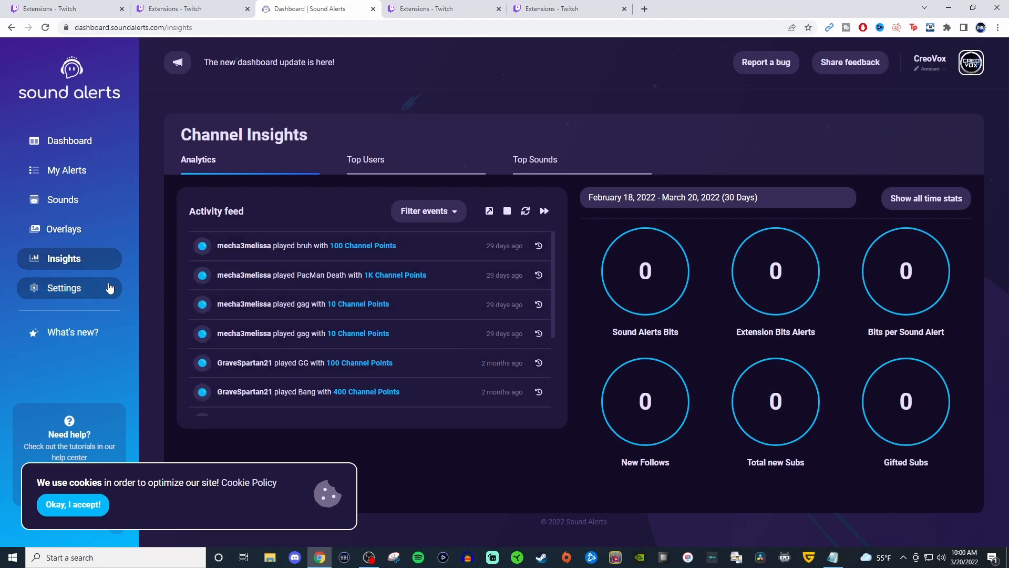
mouse_move(506, 474)
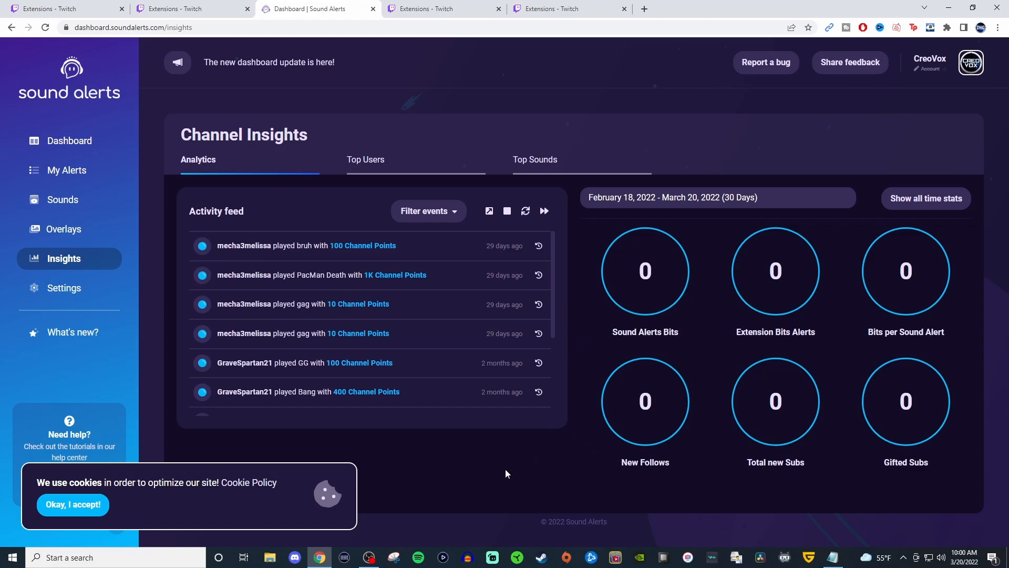
click(64, 288)
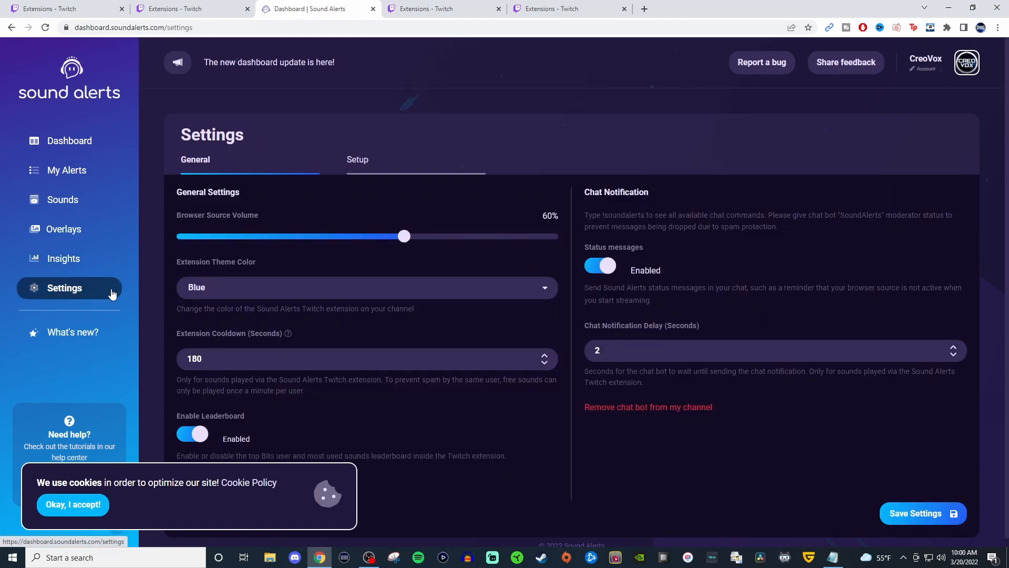
mouse_move(161, 256)
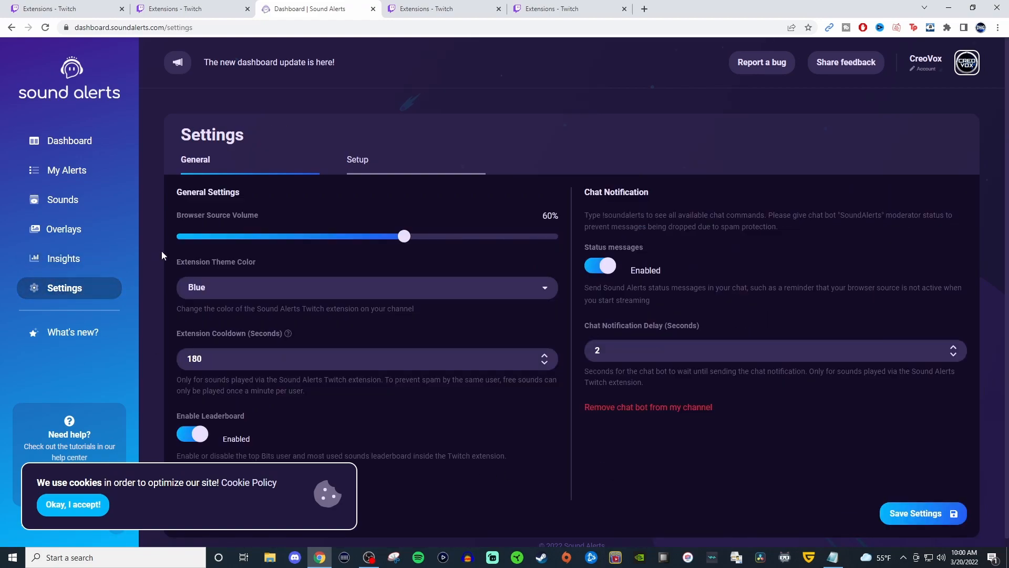
click(358, 158)
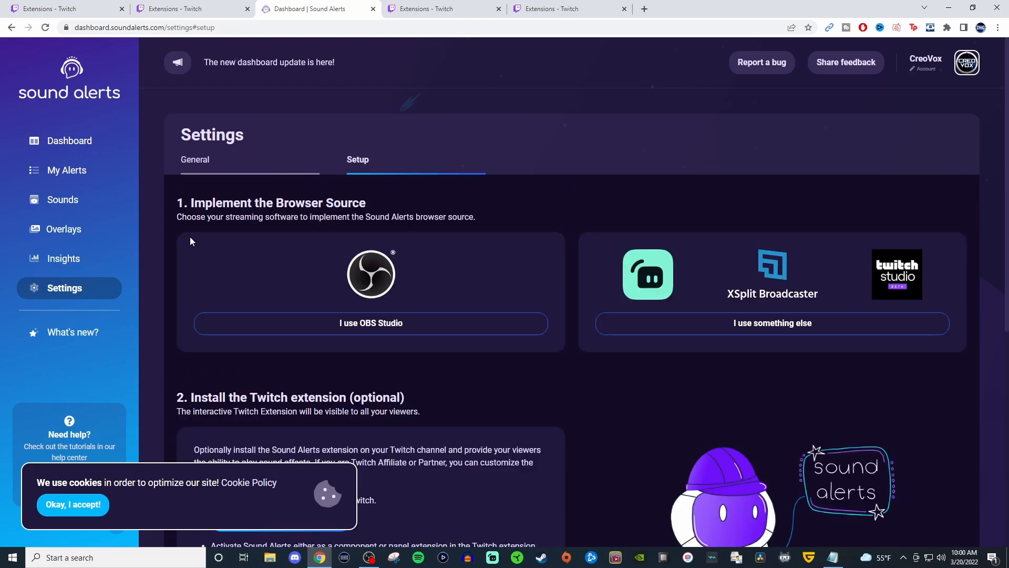
mouse_move(693, 291)
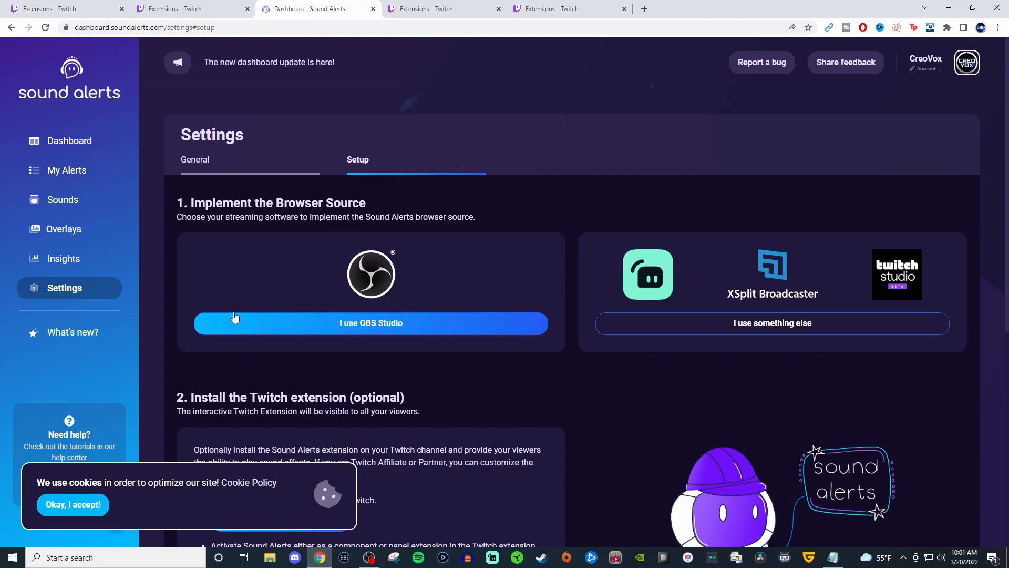
mouse_move(160, 236)
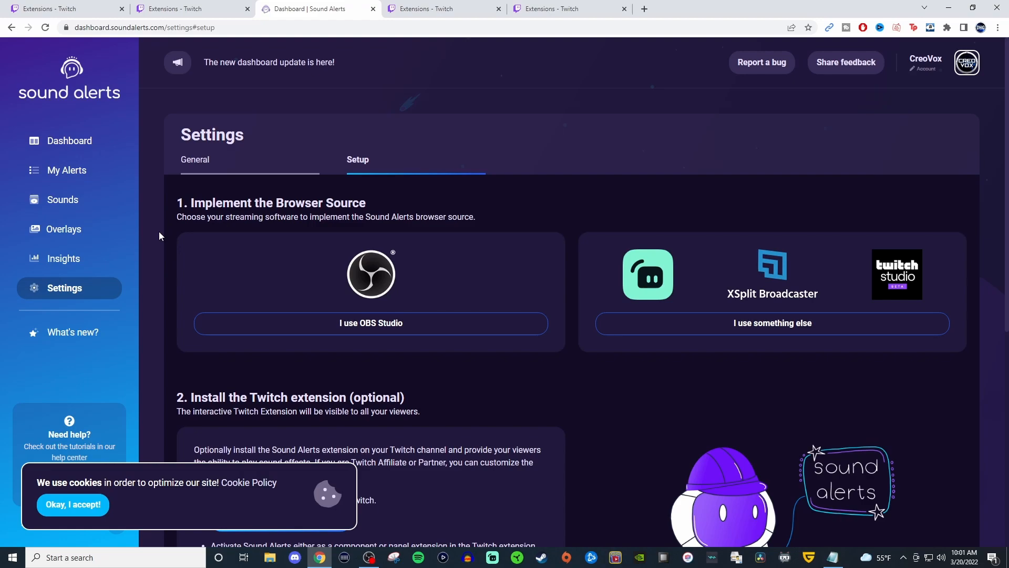
mouse_move(160, 234)
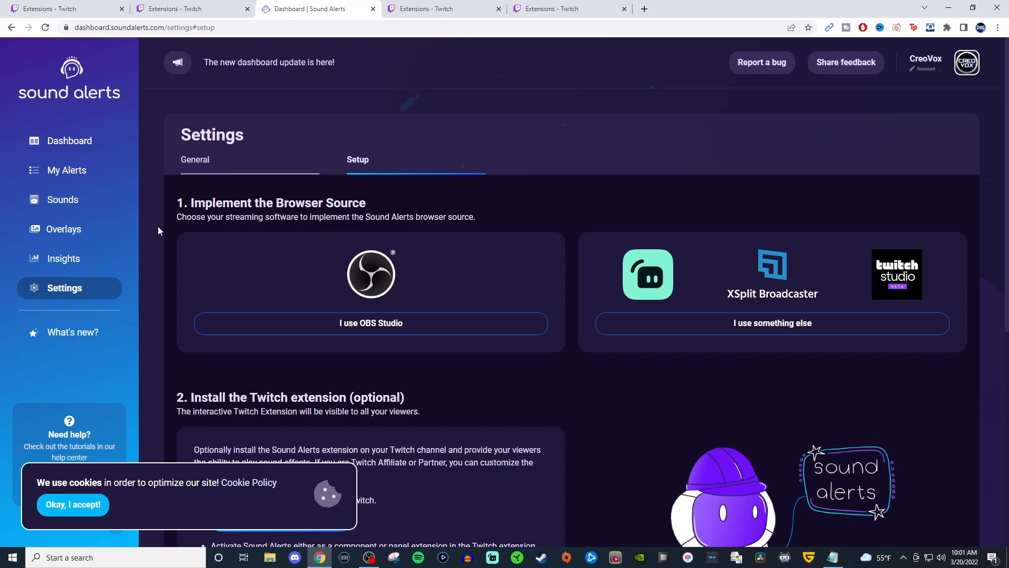
mouse_move(155, 222)
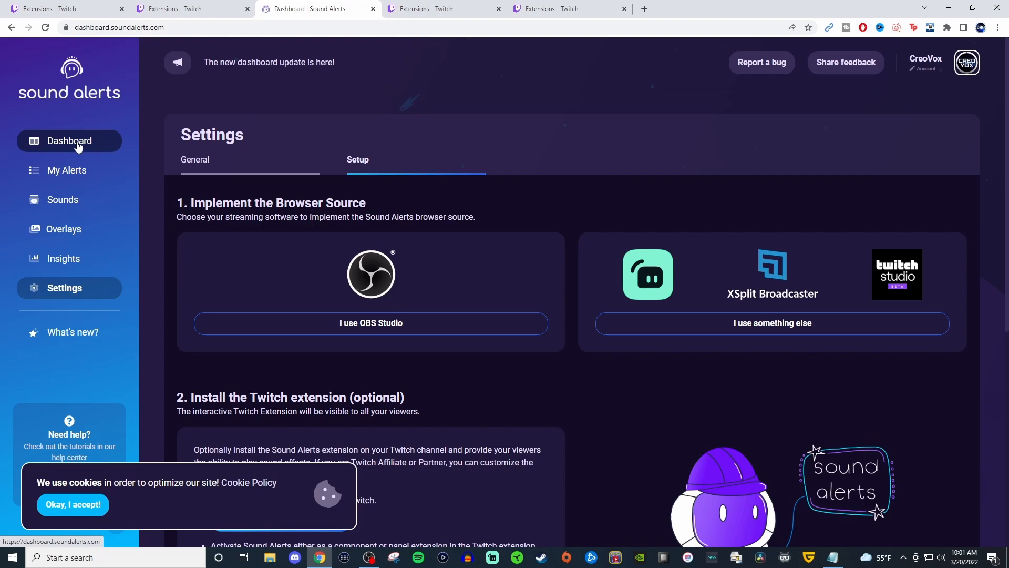
Step: Return to the Sound Alerts Dashboard before switching to WizeBot Streaming Notice on Twitch
click(69, 140)
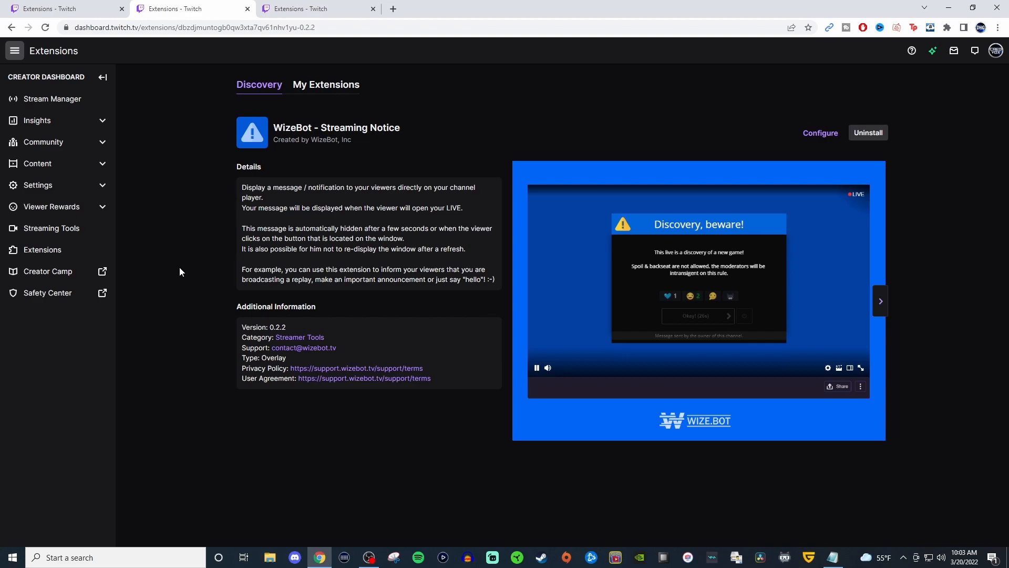
click(821, 132)
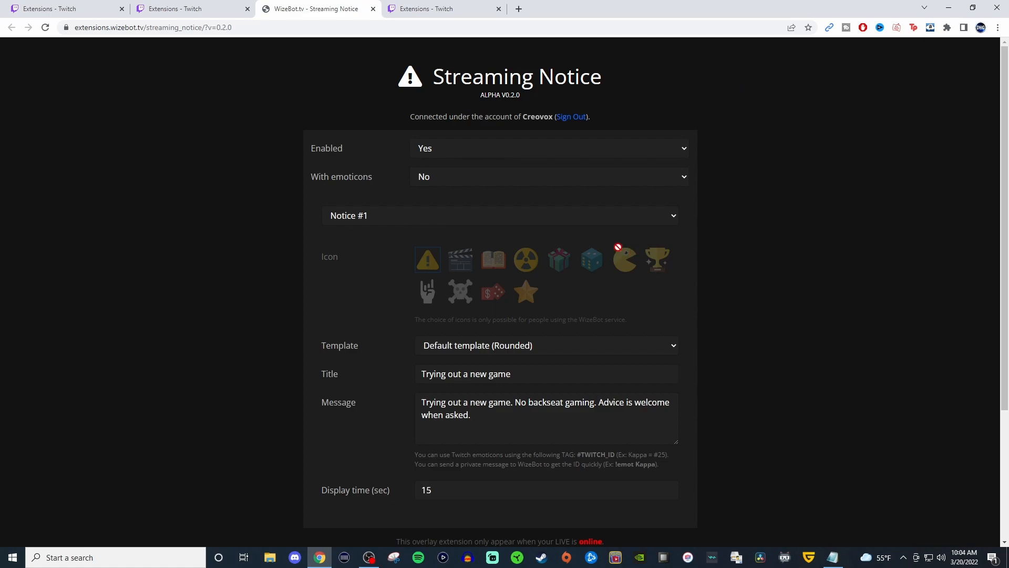
mouse_move(273, 220)
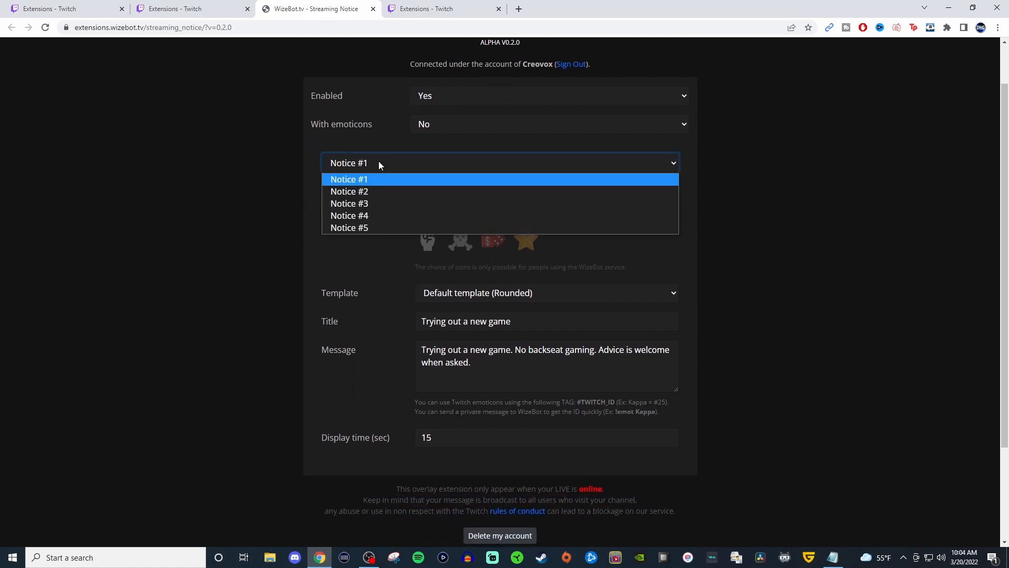
Step: Peek at the empty Notice #2 slot, then return to Notice #1 'Trying out a new game'
click(349, 179)
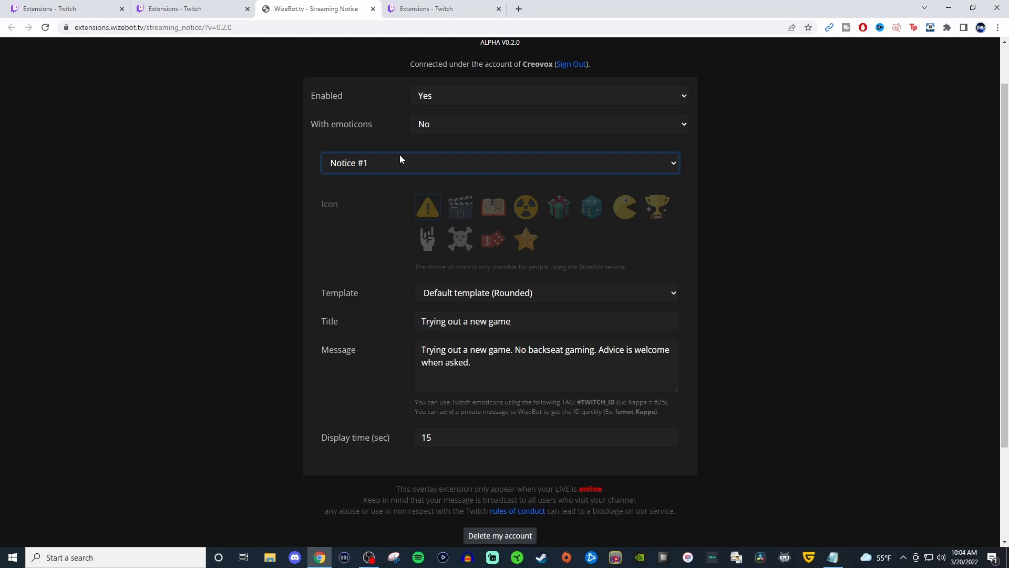
click(499, 162)
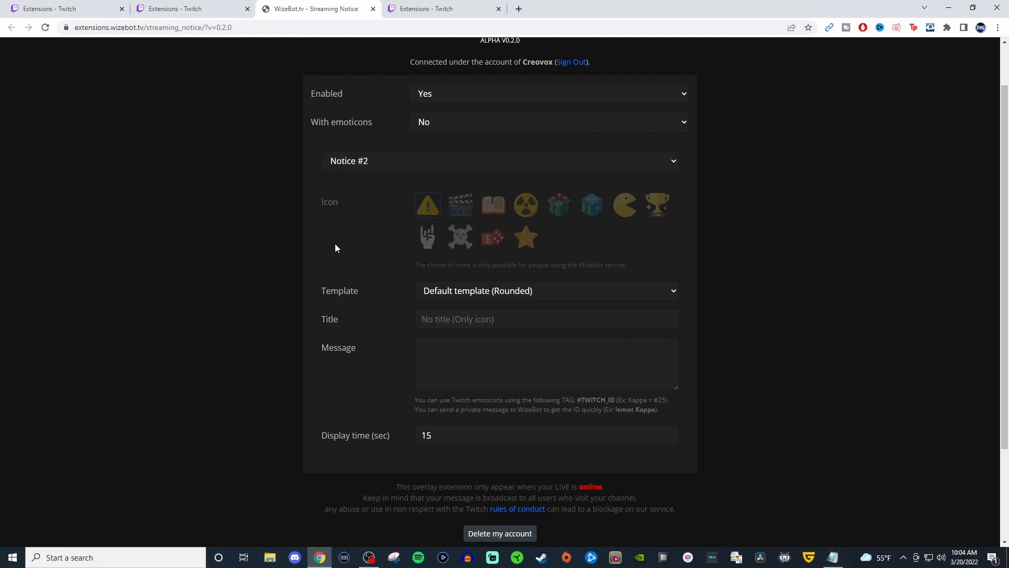
click(499, 160)
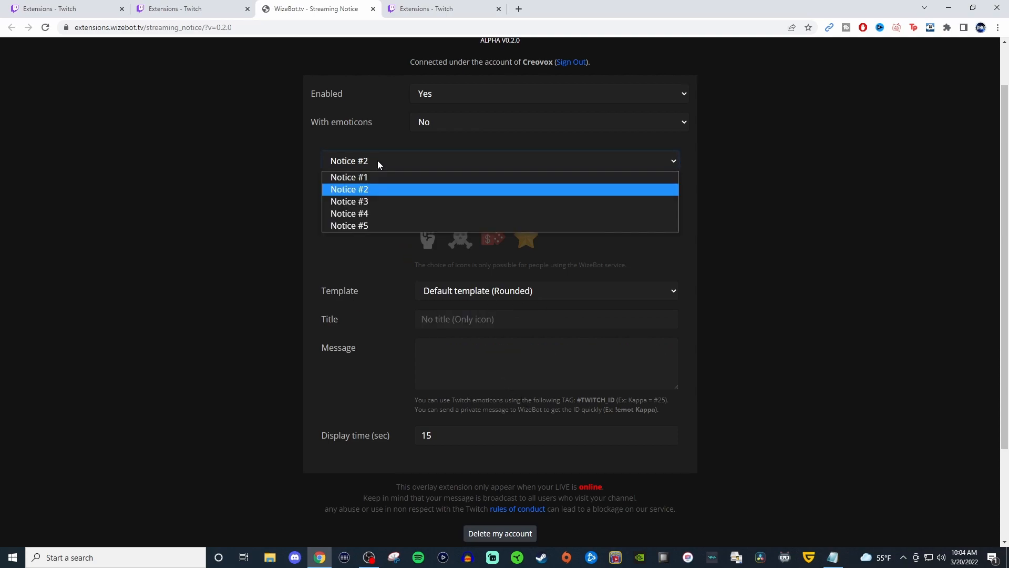
click(349, 177)
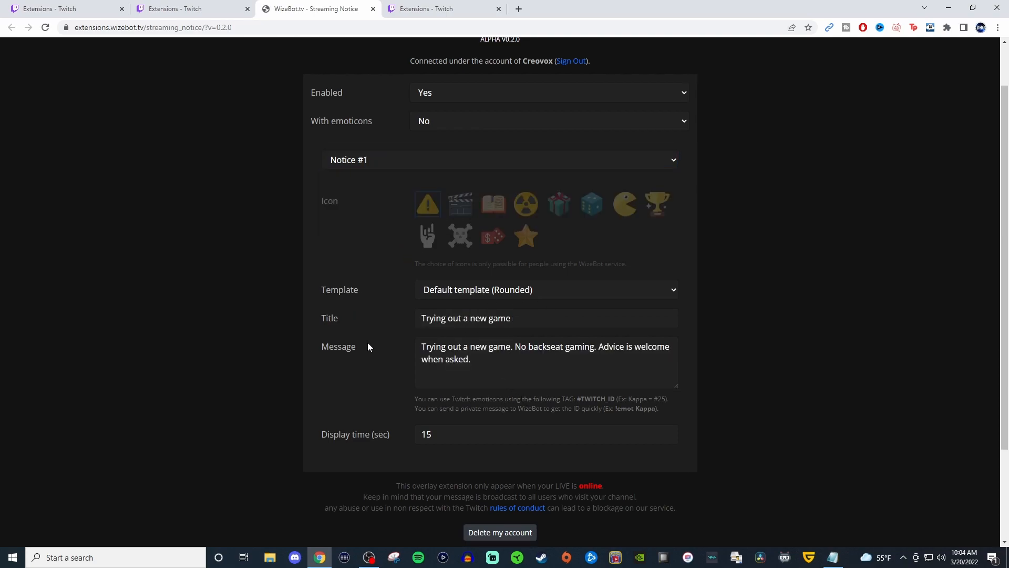
mouse_move(396, 364)
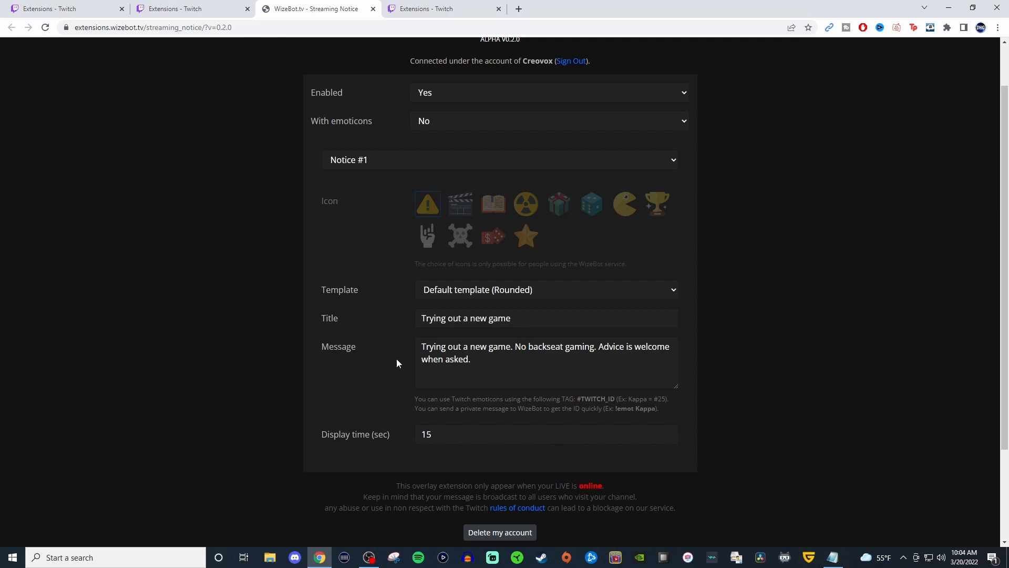
mouse_move(392, 367)
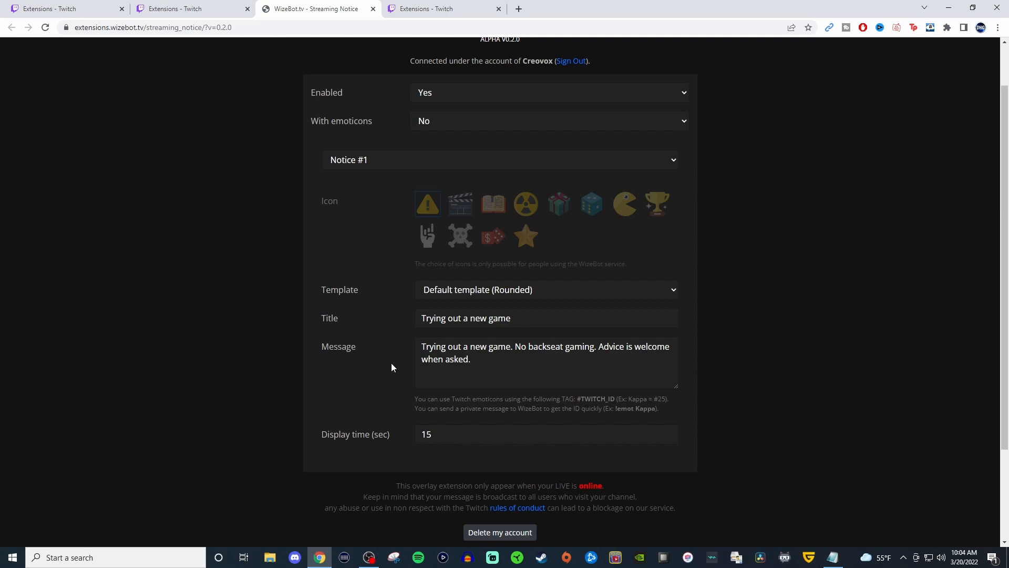
mouse_move(371, 251)
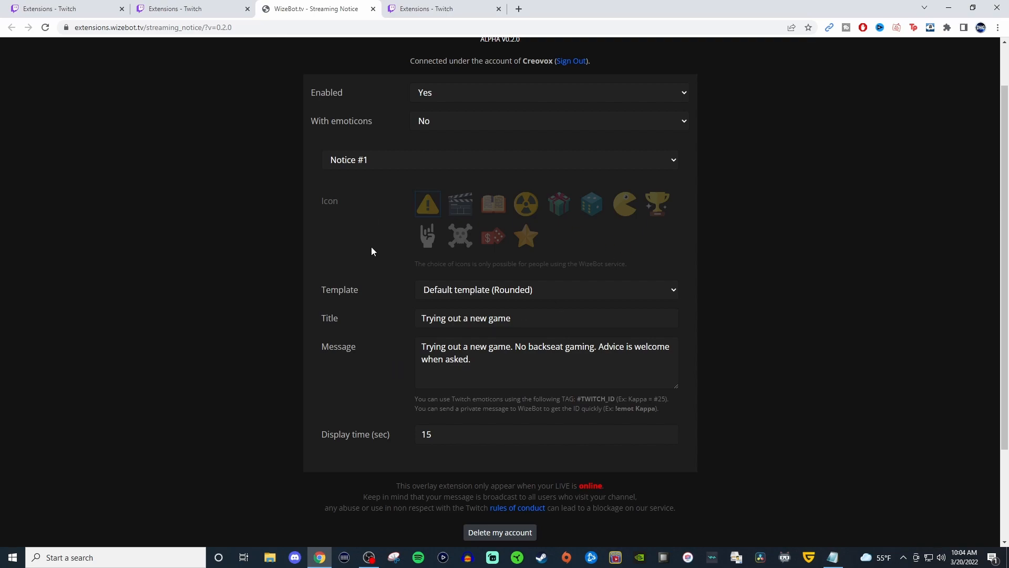
mouse_move(367, 305)
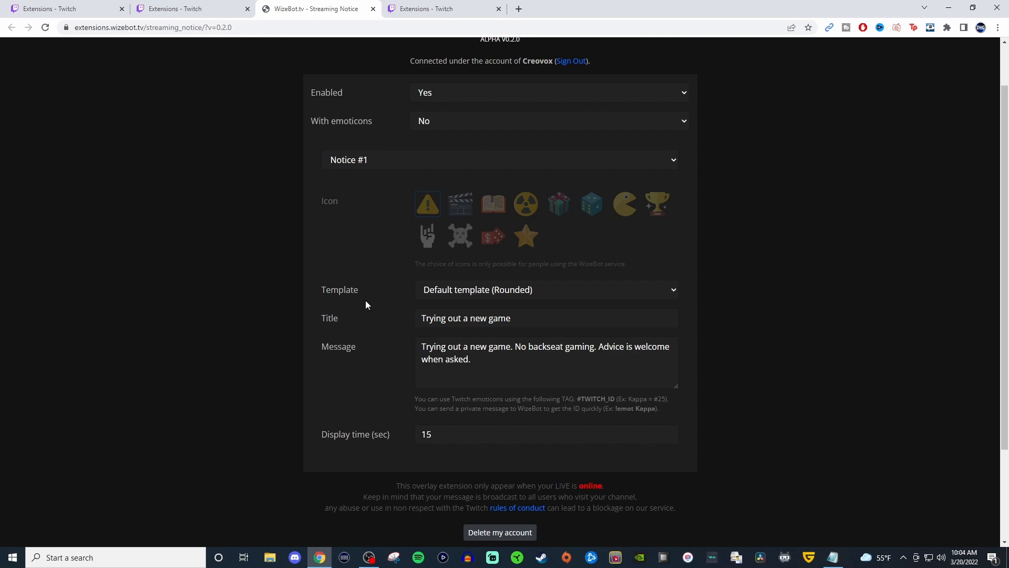
mouse_move(365, 296)
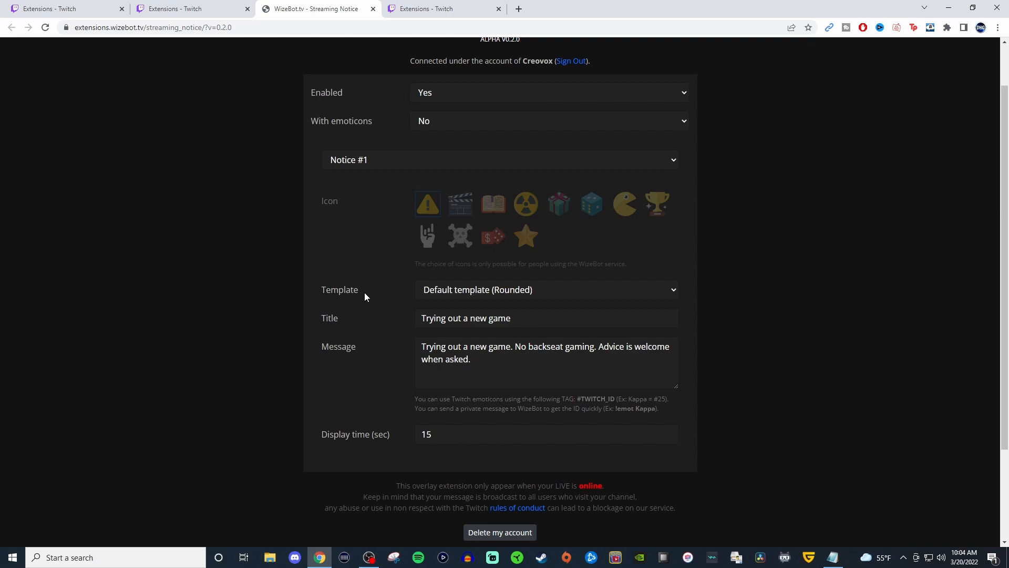
mouse_move(386, 333)
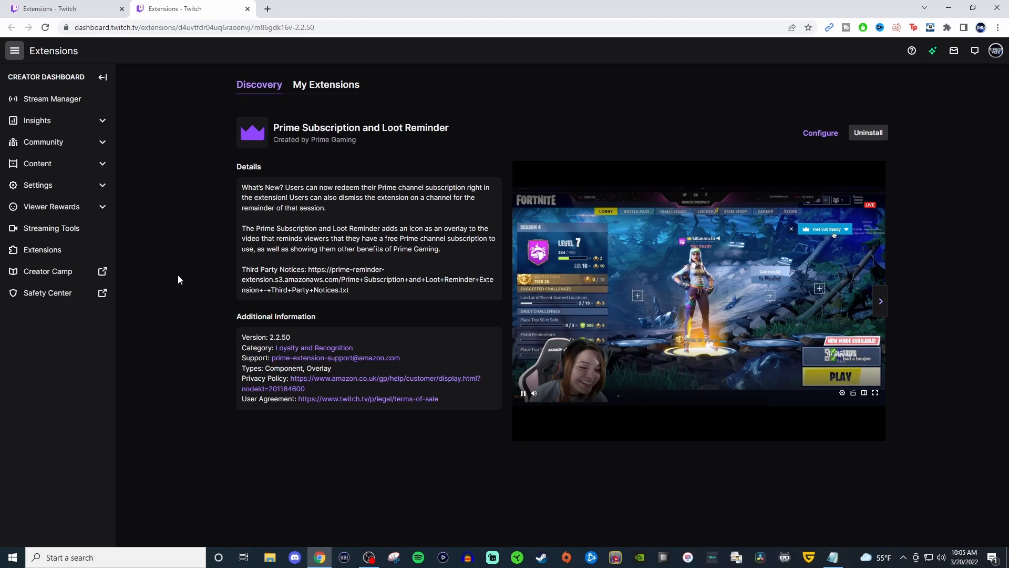
Step: Activate the Prime Subscription and Loot Reminder extension in the Component 2 slot
click(820, 132)
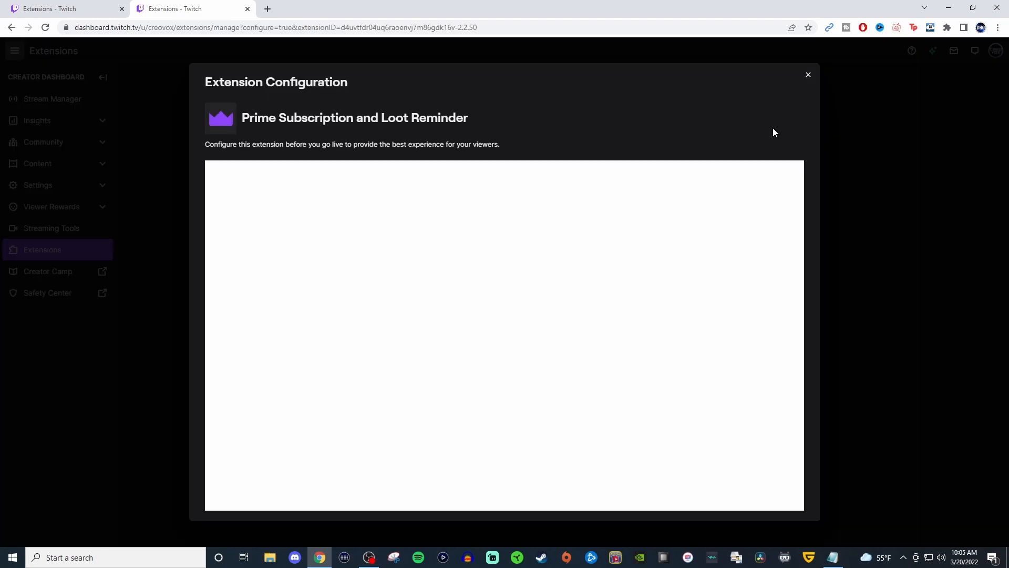
click(394, 342)
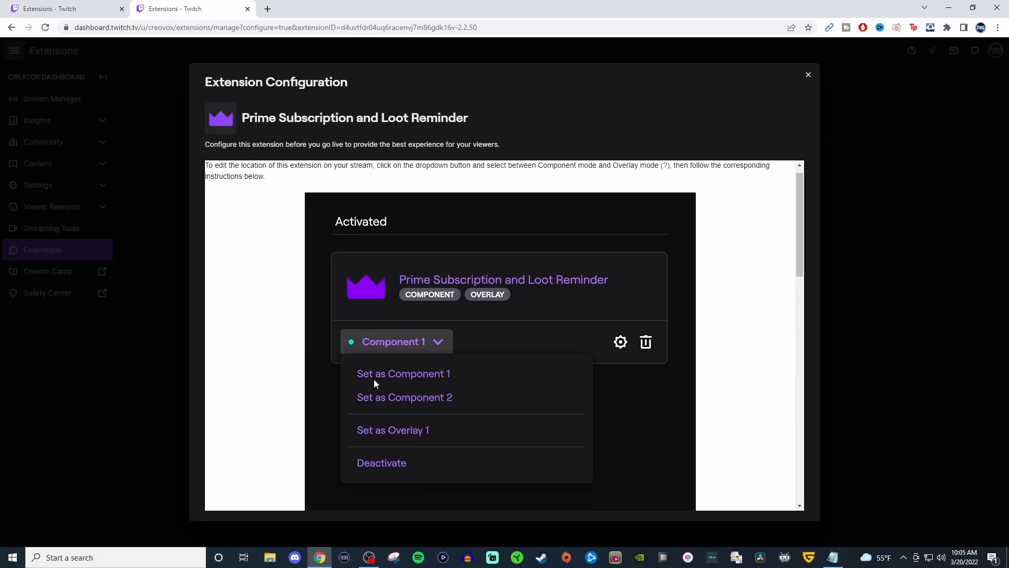
click(393, 430)
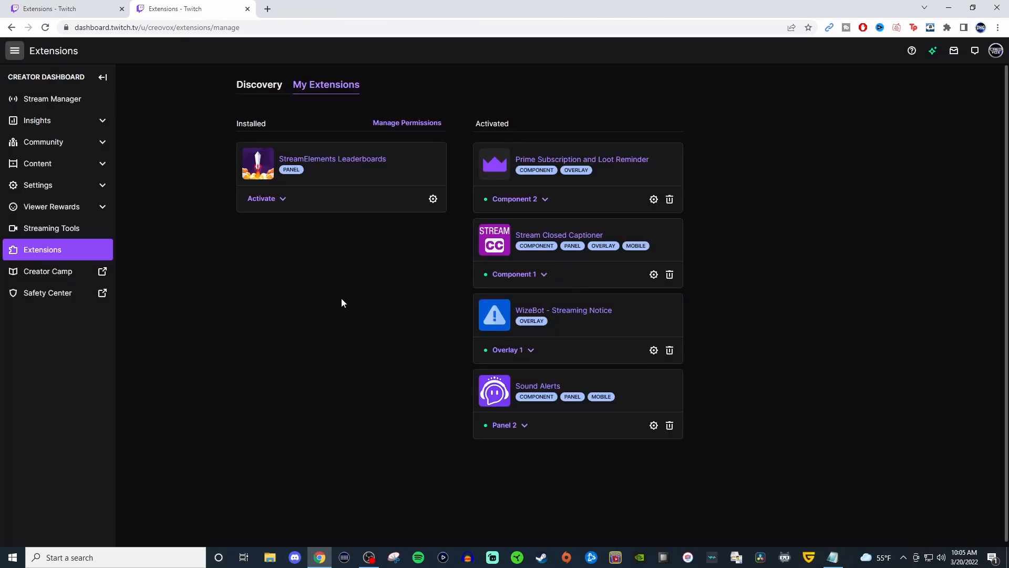
mouse_move(350, 285)
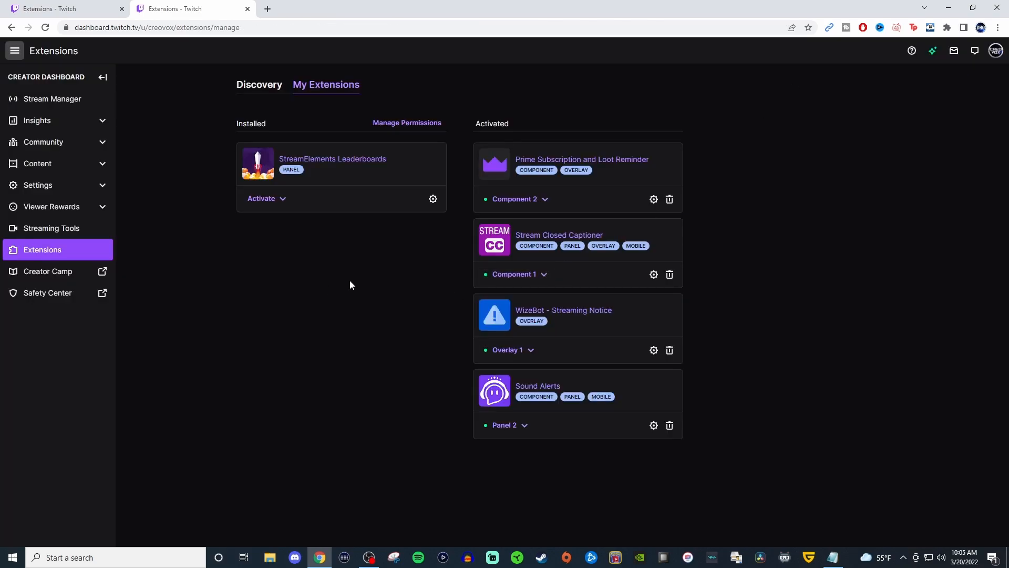